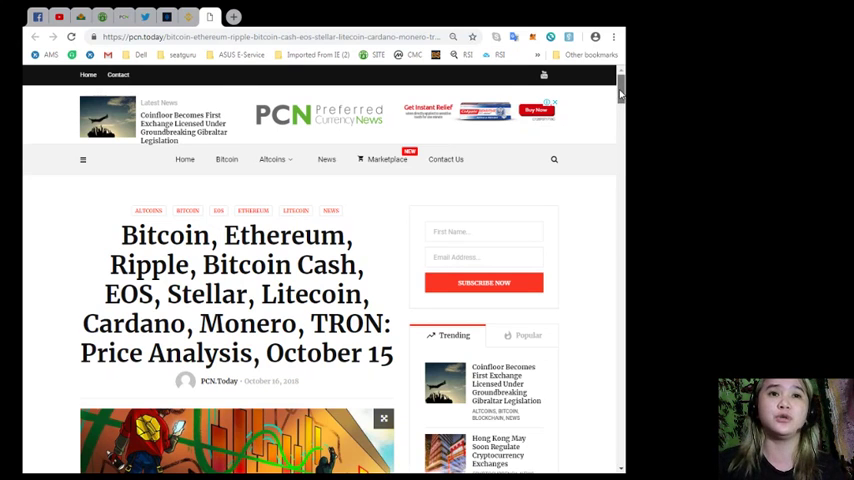
- Scroll past the headline and featured image to the opening Tether paragraphs
{"action": "scroll", "scroll_direction": "down", "scroll_amount": 3}
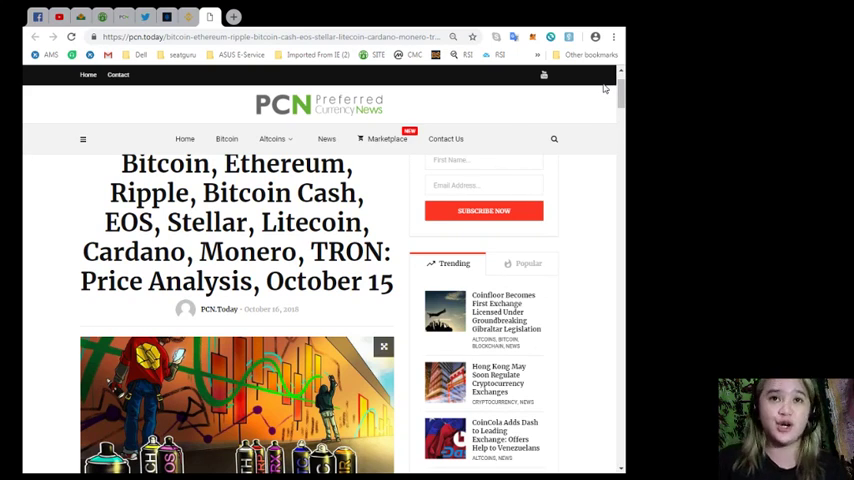
{"action": "scroll", "scroll_direction": "down", "scroll_amount": 3}
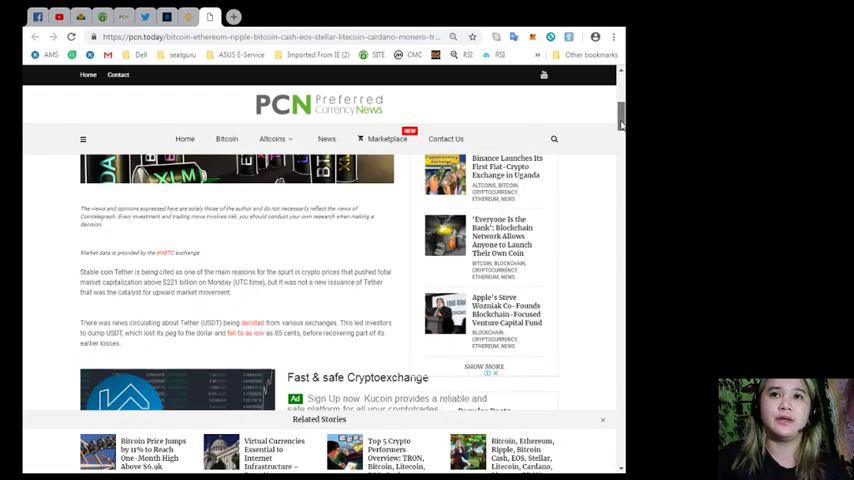
- Scroll through the Tether paragraphs and Kucoin ad to the BTC/USD heading at $7,550
{"action": "scroll", "scroll_direction": "down", "scroll_amount": 3}
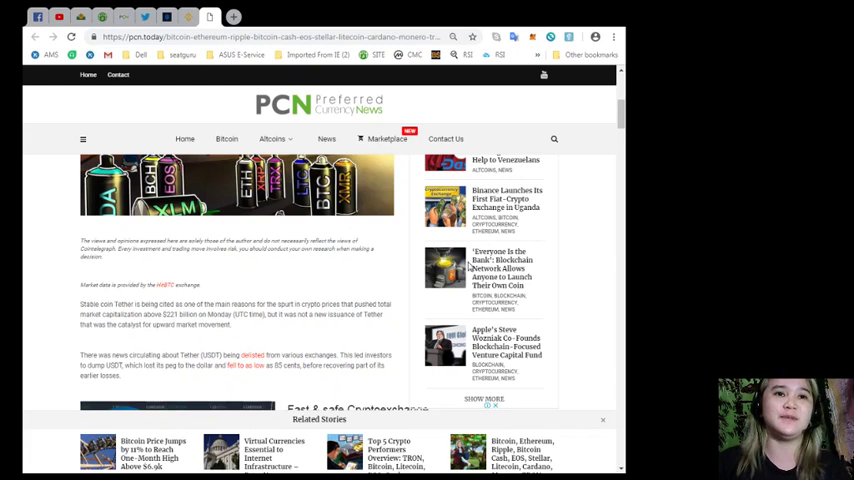
{"action": "scroll", "scroll_direction": "down", "scroll_amount": 3}
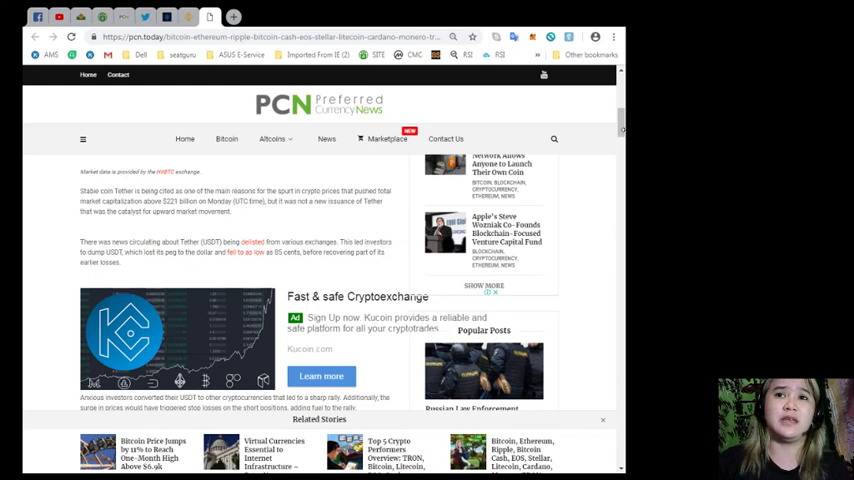
{"action": "scroll", "scroll_direction": "down", "scroll_amount": 3}
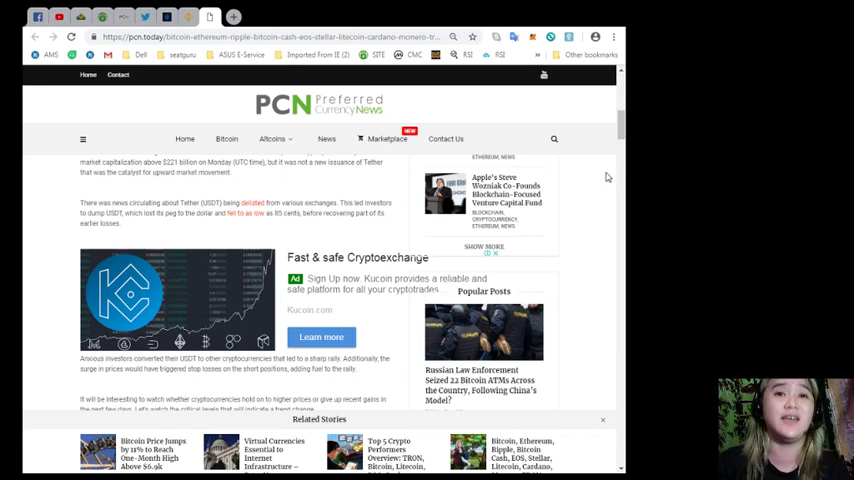
{"action": "mouse_move", "coordinate": [607, 175]}
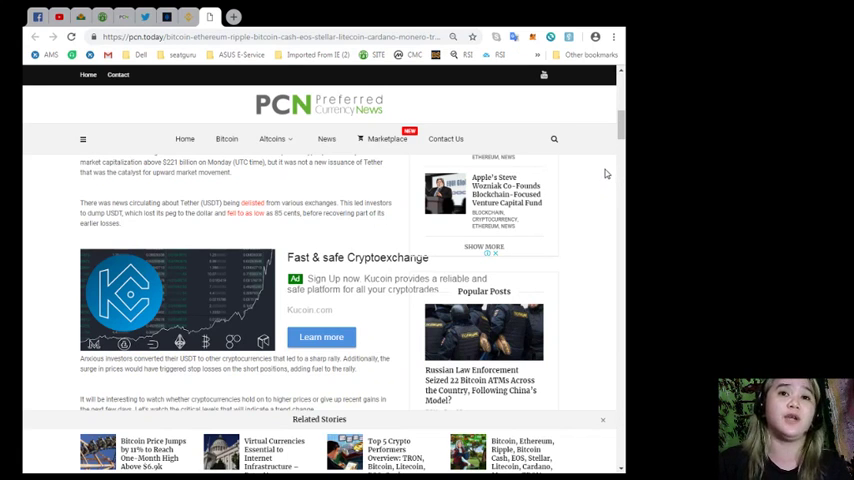
{"action": "scroll", "scroll_direction": "down", "scroll_amount": 3}
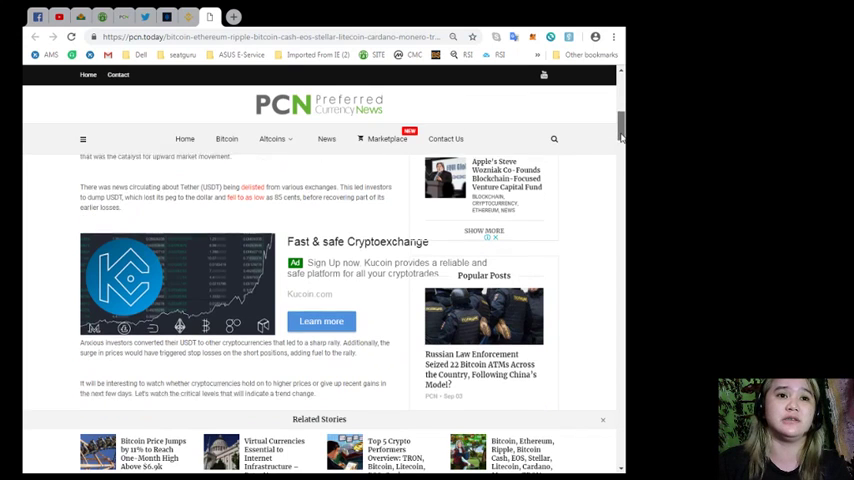
{"action": "scroll", "scroll_direction": "down", "scroll_amount": 3}
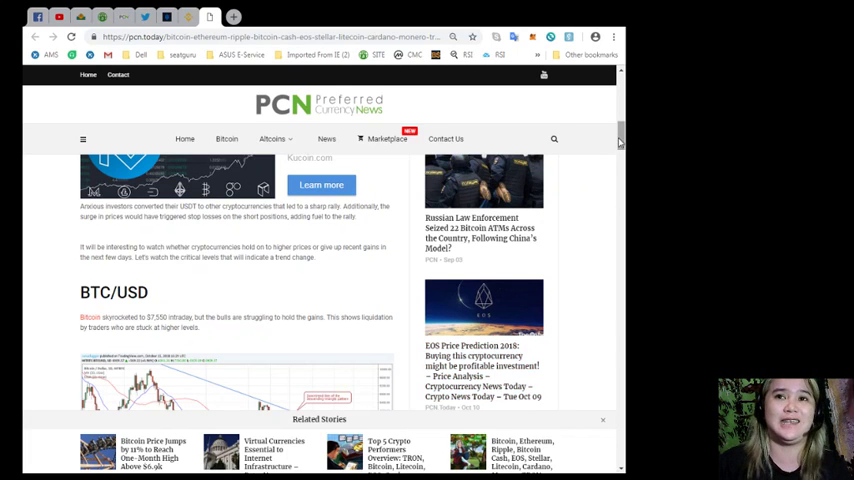
- Scroll past the BTC/USD chart and its $6,850, $5,900 and $5,450 levels toward ETH/USD
{"action": "scroll", "scroll_direction": "down", "scroll_amount": 3}
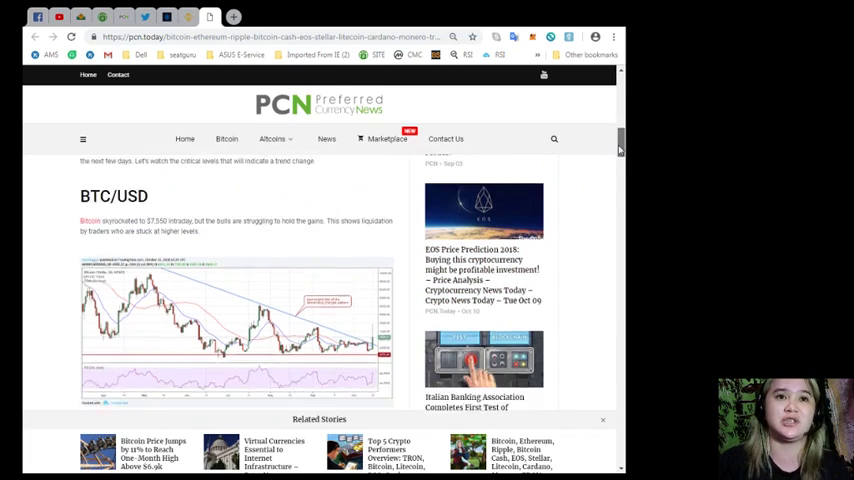
{"action": "scroll", "scroll_direction": "down", "scroll_amount": 3}
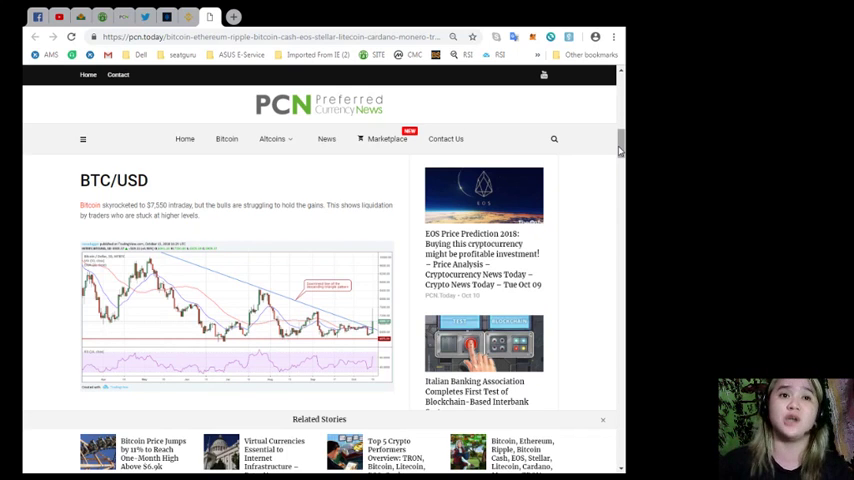
{"action": "scroll", "scroll_direction": "down", "scroll_amount": 3}
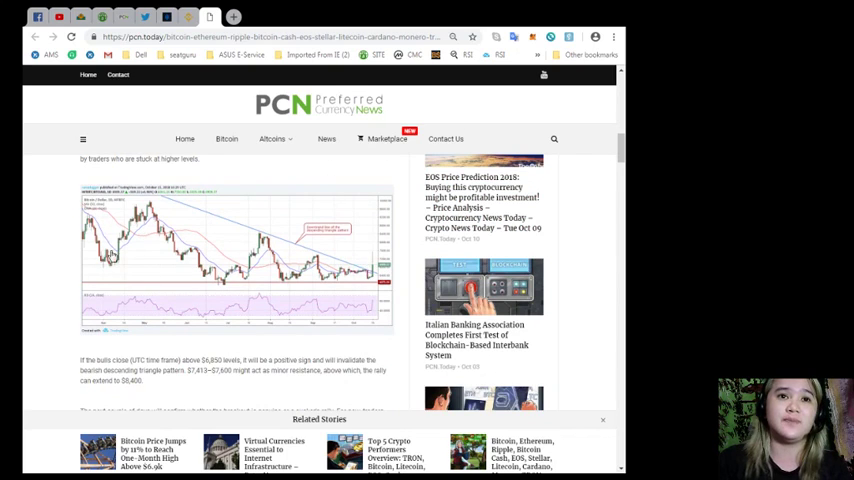
{"action": "scroll", "scroll_direction": "down", "scroll_amount": 3}
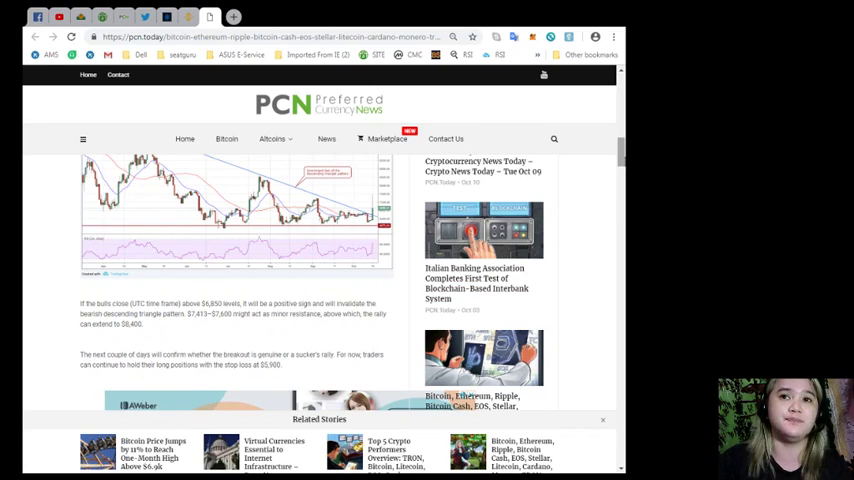
{"action": "scroll", "scroll_direction": "down", "scroll_amount": 3}
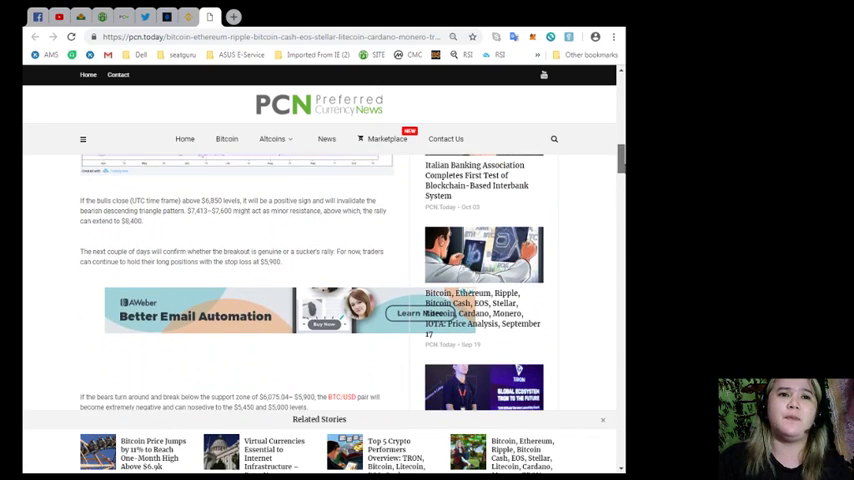
{"action": "scroll", "scroll_direction": "down", "scroll_amount": 3}
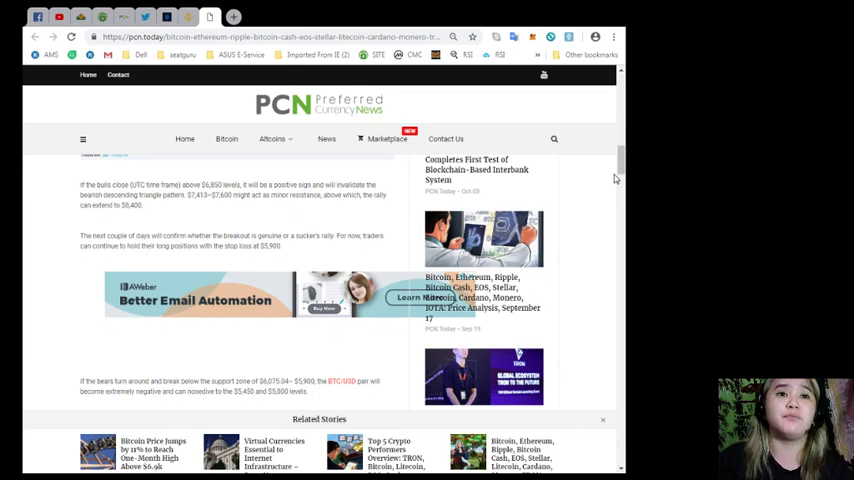
{"action": "mouse_move", "coordinate": [606, 218]}
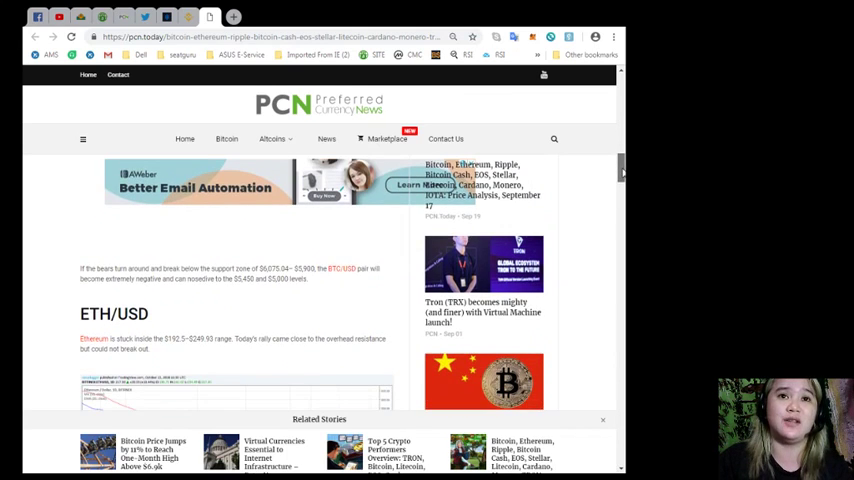
- Scroll through the ETH/USD chart with its $250 and $167.32 levels to the XRP/USD heading
{"action": "scroll", "scroll_direction": "down", "scroll_amount": 3}
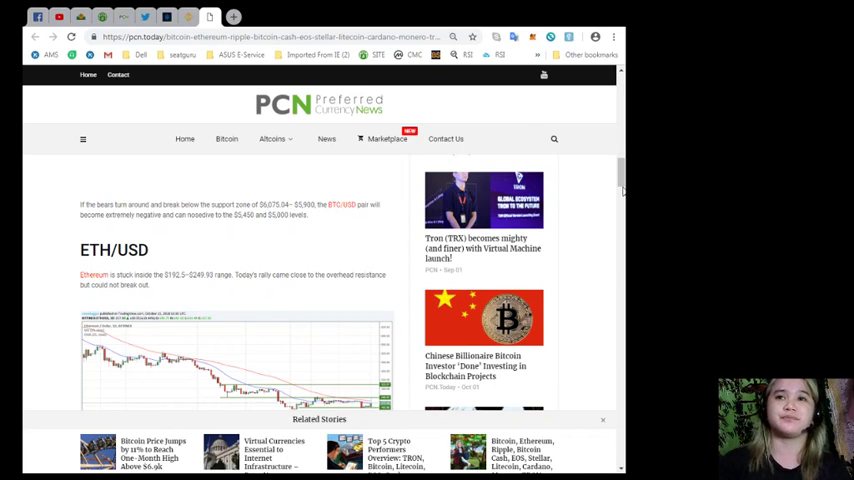
{"action": "scroll", "scroll_direction": "down", "scroll_amount": 3}
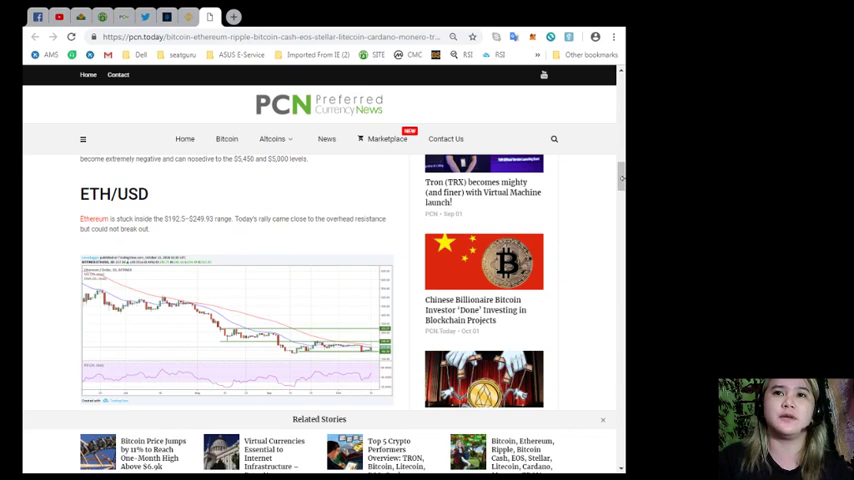
{"action": "scroll", "scroll_direction": "down", "scroll_amount": 3}
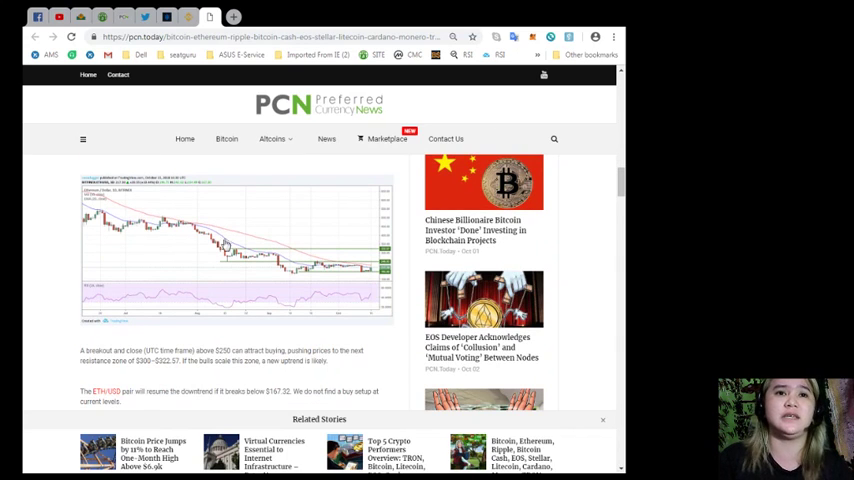
{"action": "scroll", "scroll_direction": "down", "scroll_amount": 3}
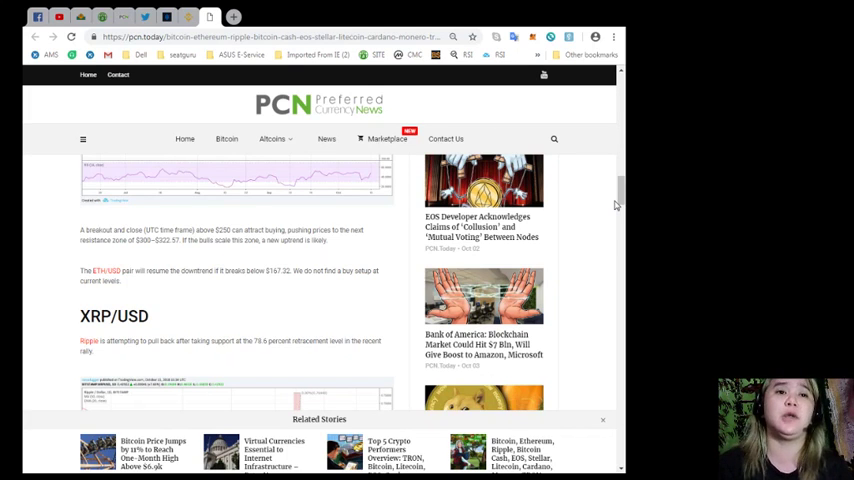
- Scroll through the XRP/USD section with its $0.37 and $0.26913 levels to the BCH/USD chart
{"action": "scroll", "scroll_direction": "down", "scroll_amount": 3}
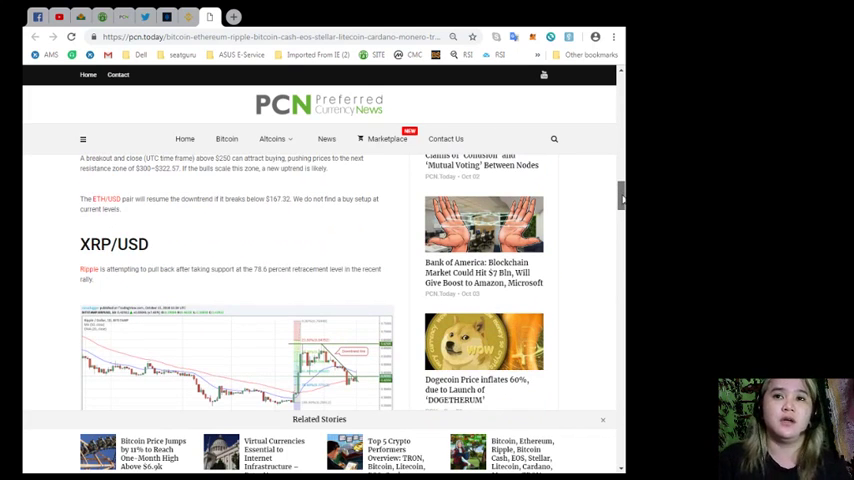
{"action": "scroll", "scroll_direction": "down", "scroll_amount": 3}
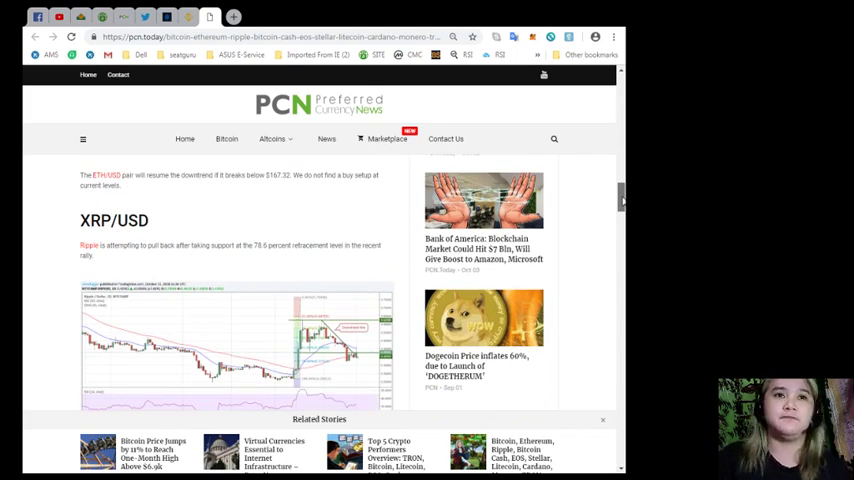
{"action": "scroll", "scroll_direction": "down", "scroll_amount": 3}
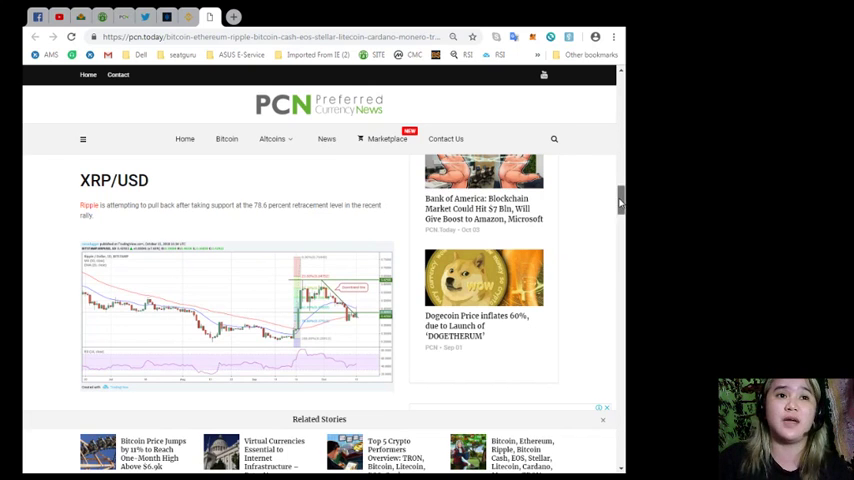
{"action": "scroll", "scroll_direction": "down", "scroll_amount": 3}
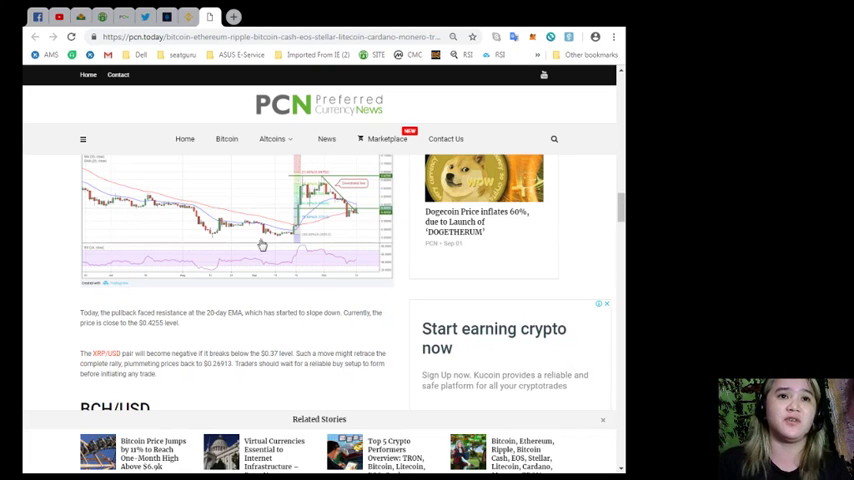
{"action": "mouse_move", "coordinate": [298, 247]}
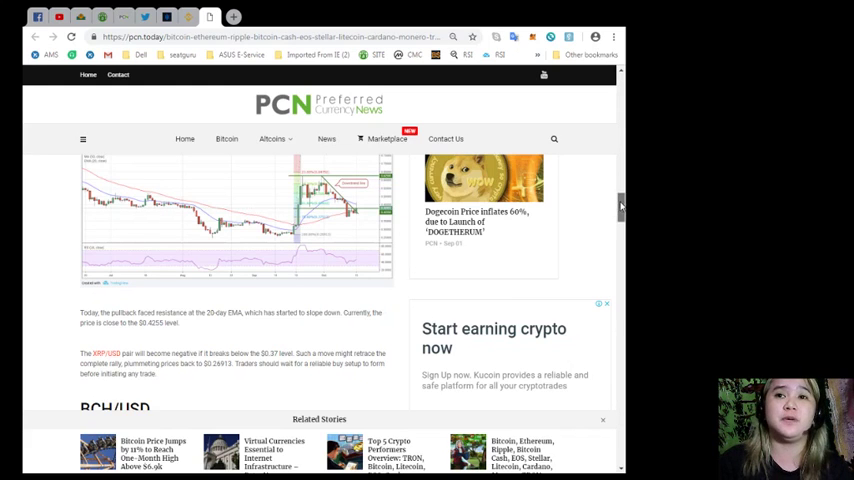
{"action": "scroll", "scroll_direction": "down", "scroll_amount": 3}
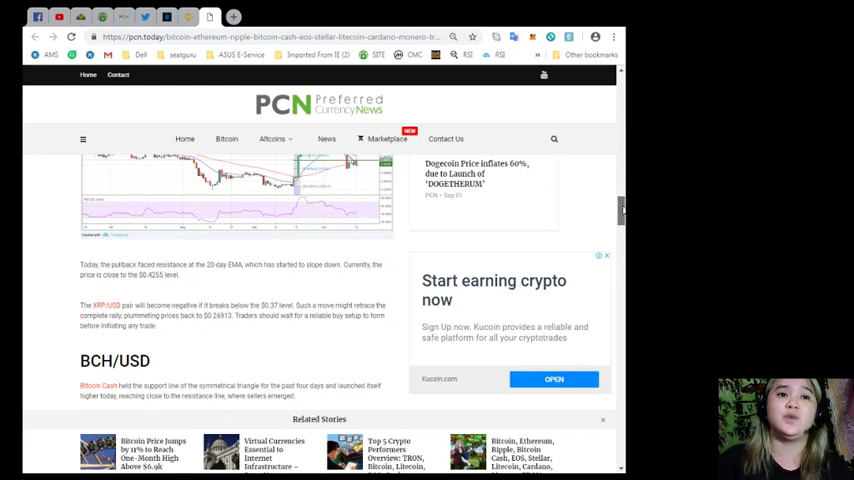
{"action": "scroll", "scroll_direction": "down", "scroll_amount": 3}
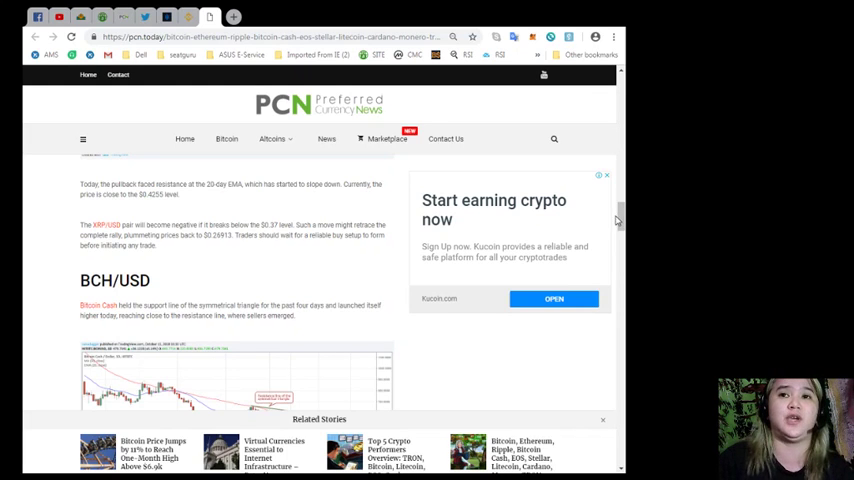
{"action": "scroll", "scroll_direction": "down", "scroll_amount": 3}
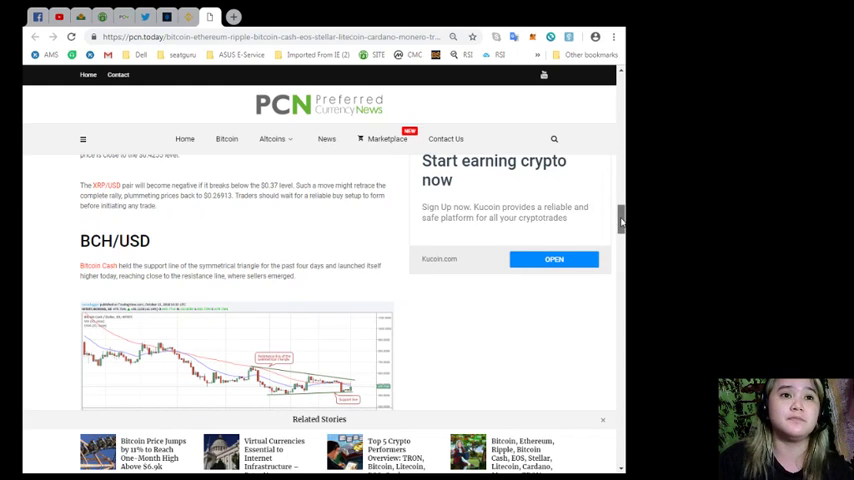
{"action": "scroll", "scroll_direction": "down", "scroll_amount": 3}
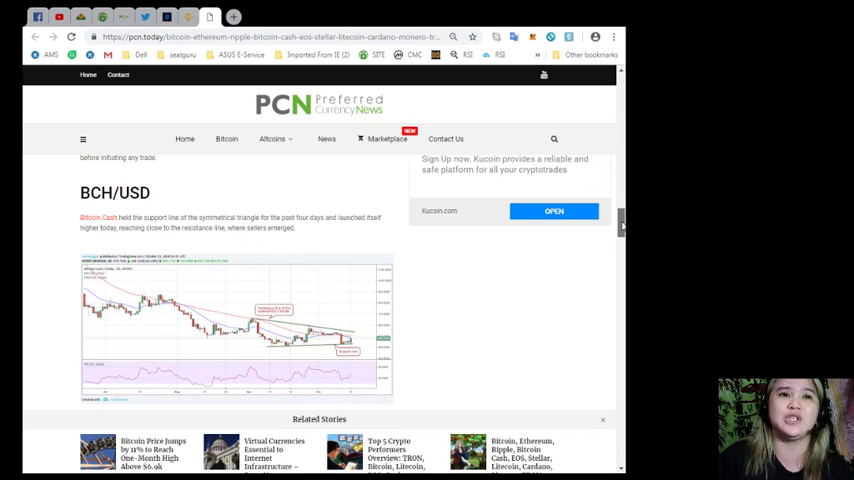
- Scroll to the BCH/USD notes with $660 and $880 targets, $400 stop and $300 downside
{"action": "scroll", "scroll_direction": "down", "scroll_amount": 3}
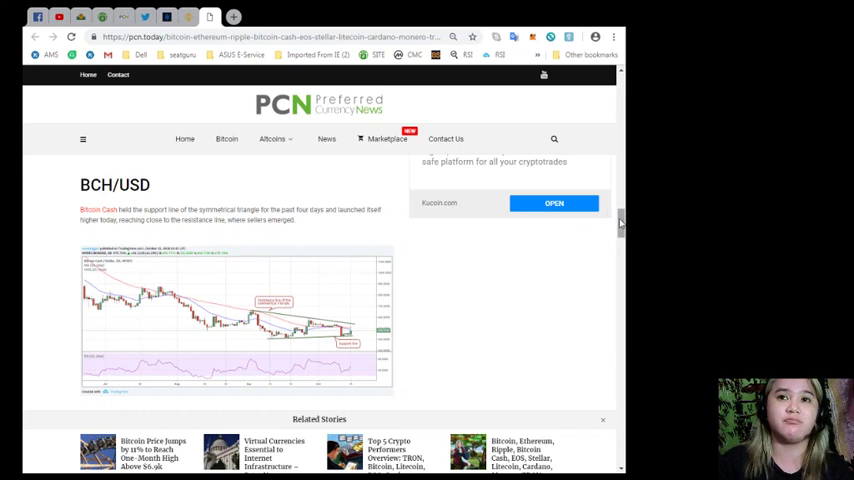
{"action": "scroll", "scroll_direction": "down", "scroll_amount": 3}
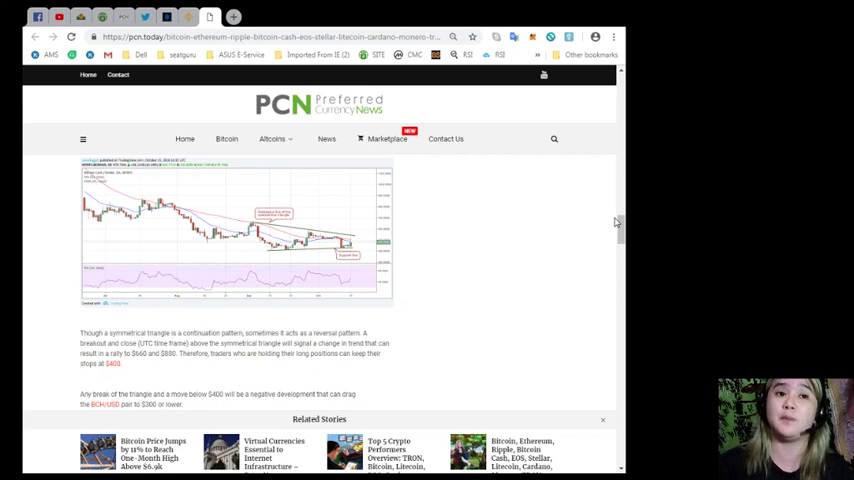
- Scroll through the EOS/USD section with its $4.90 stop and $9 target to the XLM/USD chart
{"action": "scroll", "scroll_direction": "down", "scroll_amount": 3}
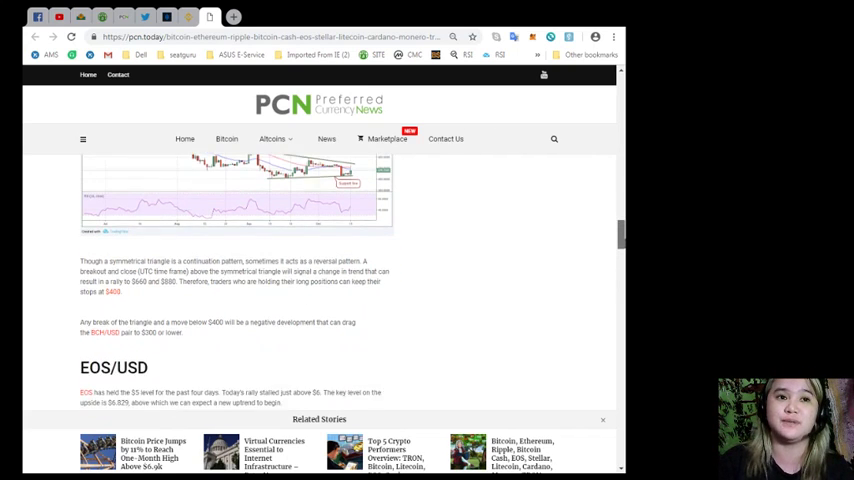
{"action": "scroll", "scroll_direction": "down", "scroll_amount": 3}
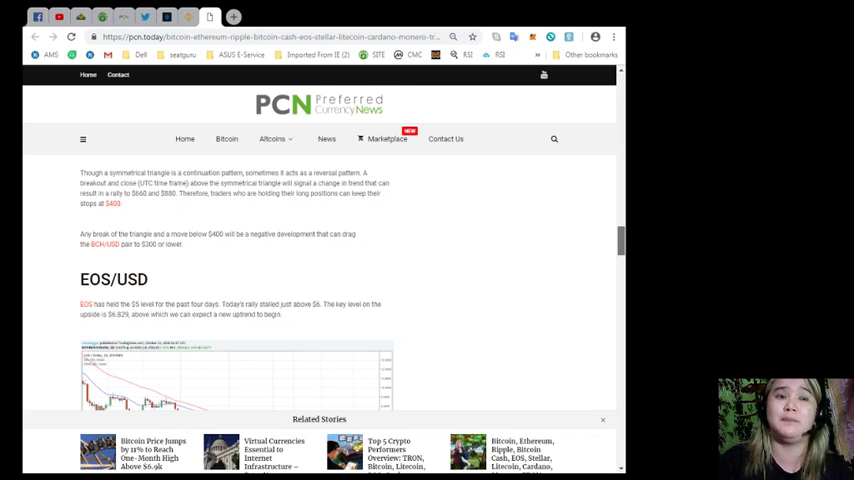
{"action": "scroll", "scroll_direction": "up", "scroll_amount": 3}
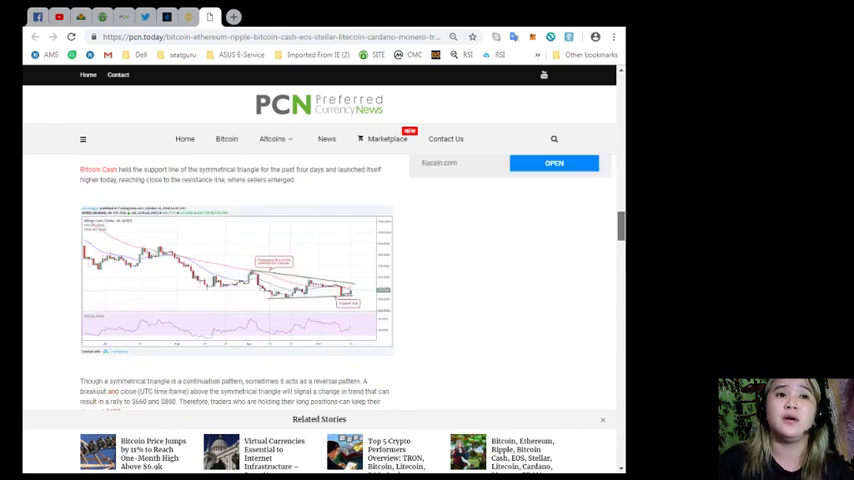
{"action": "scroll", "scroll_direction": "down", "scroll_amount": 3}
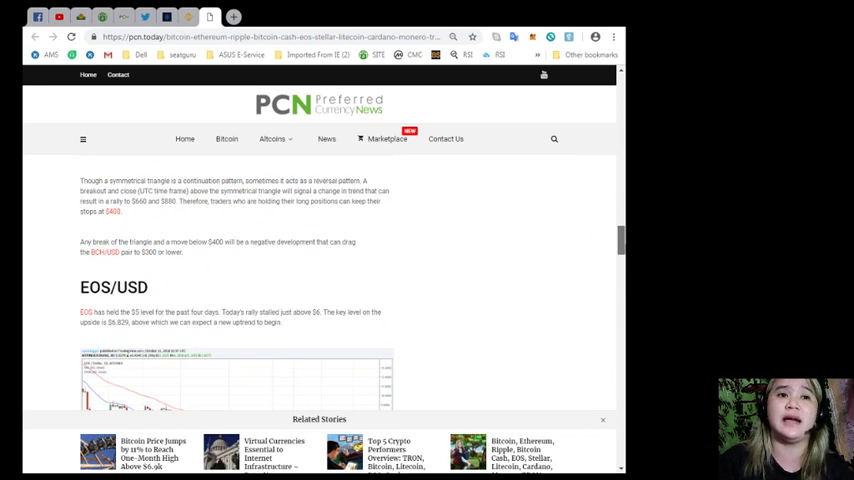
{"action": "scroll", "scroll_direction": "down", "scroll_amount": 3}
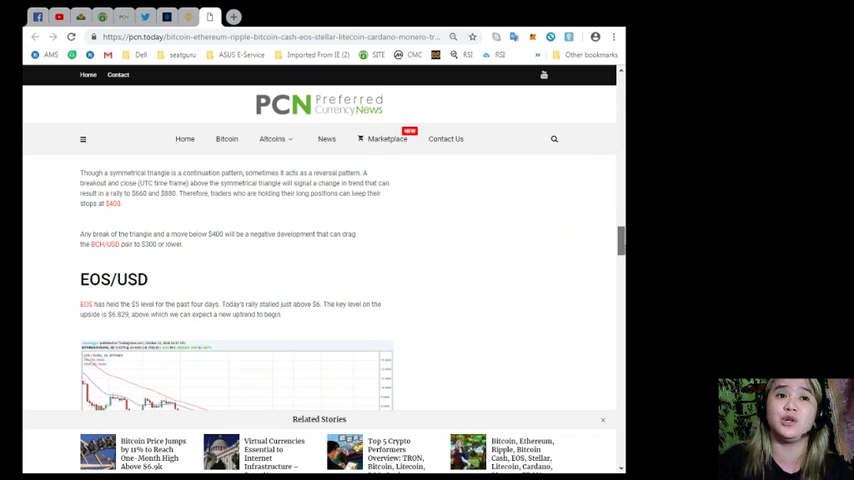
{"action": "scroll", "scroll_direction": "down", "scroll_amount": 3}
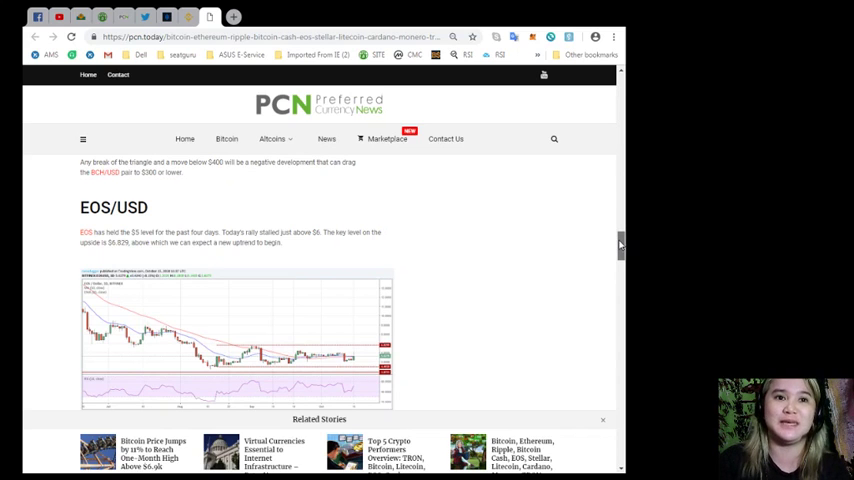
{"action": "scroll", "scroll_direction": "down", "scroll_amount": 3}
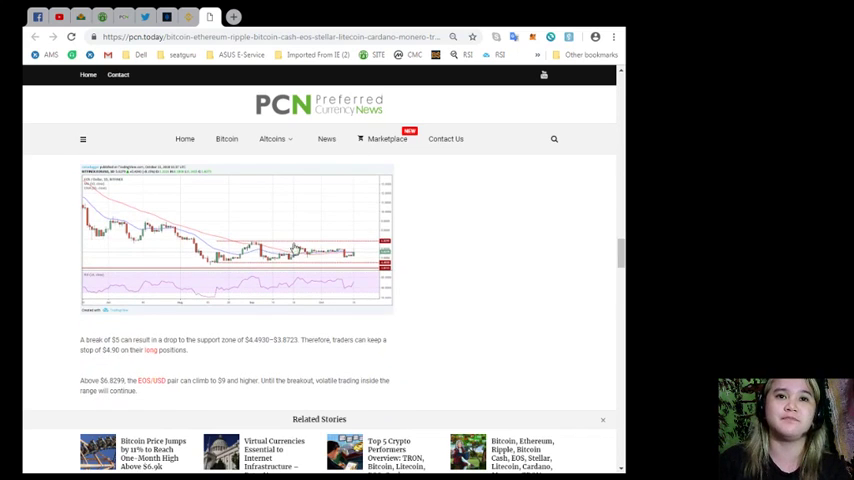
{"action": "mouse_move", "coordinate": [567, 257]}
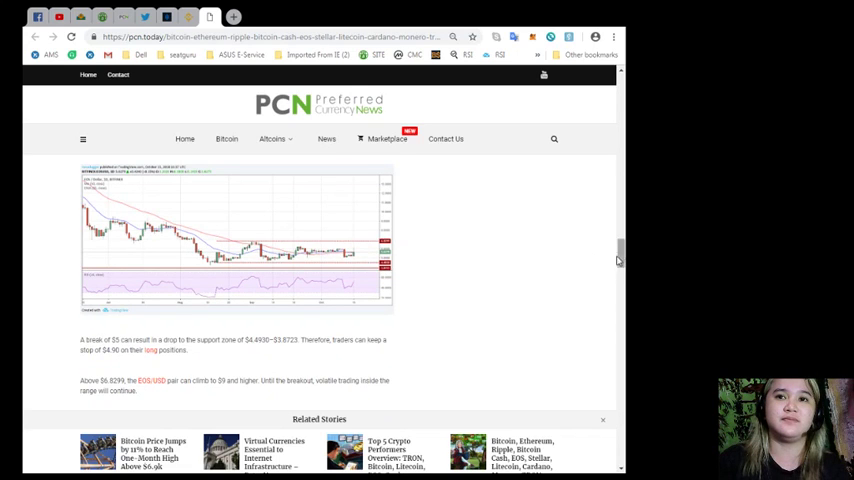
{"action": "scroll", "scroll_direction": "down", "scroll_amount": 3}
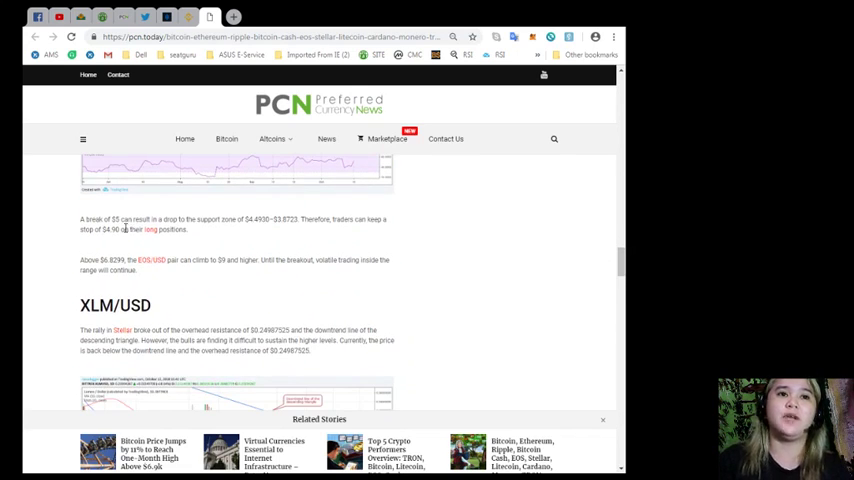
{"action": "mouse_move", "coordinate": [160, 247]}
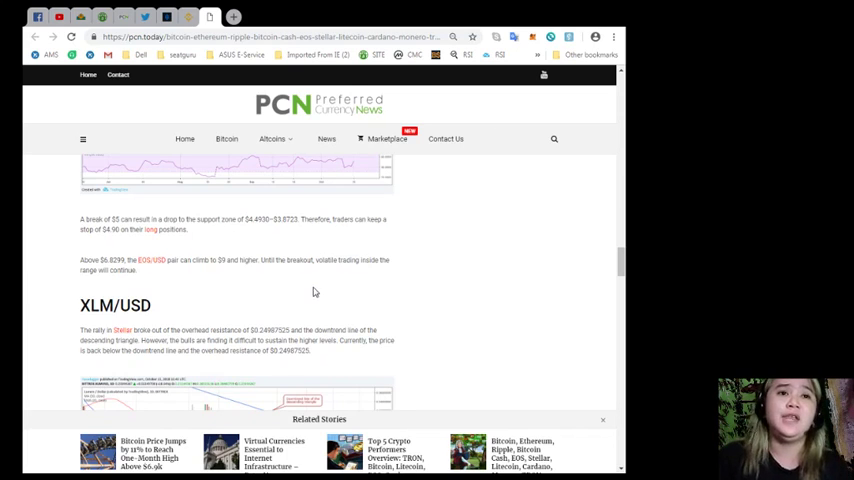
{"action": "scroll", "scroll_direction": "down", "scroll_amount": 3}
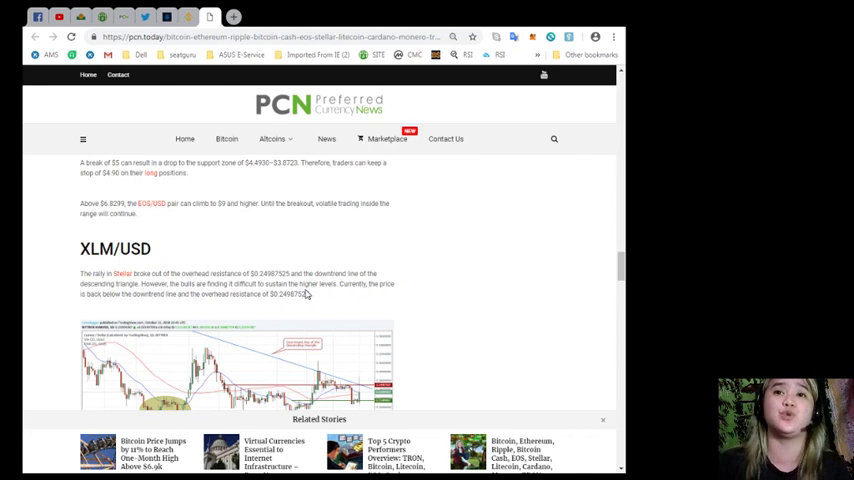
- Scroll past the XLM/USD chart and its $0.27 and $0.165 levels to the LTC/USD chart
{"action": "scroll", "scroll_direction": "down", "scroll_amount": 3}
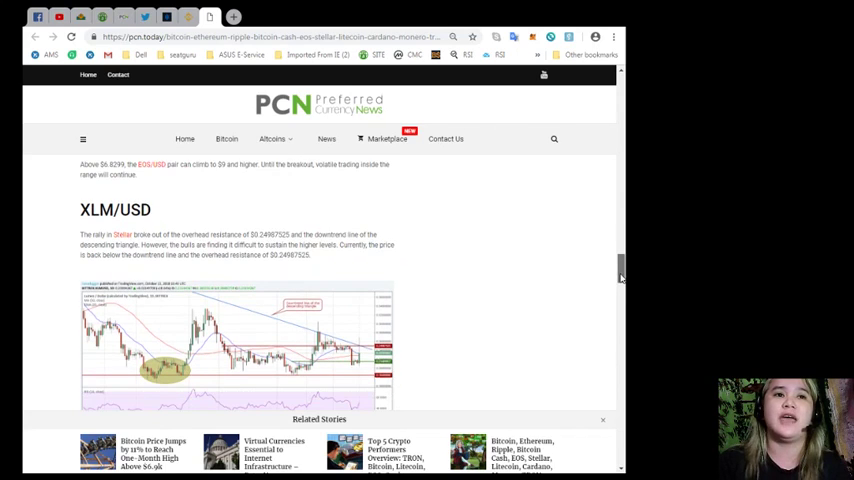
{"action": "scroll", "scroll_direction": "down", "scroll_amount": 3}
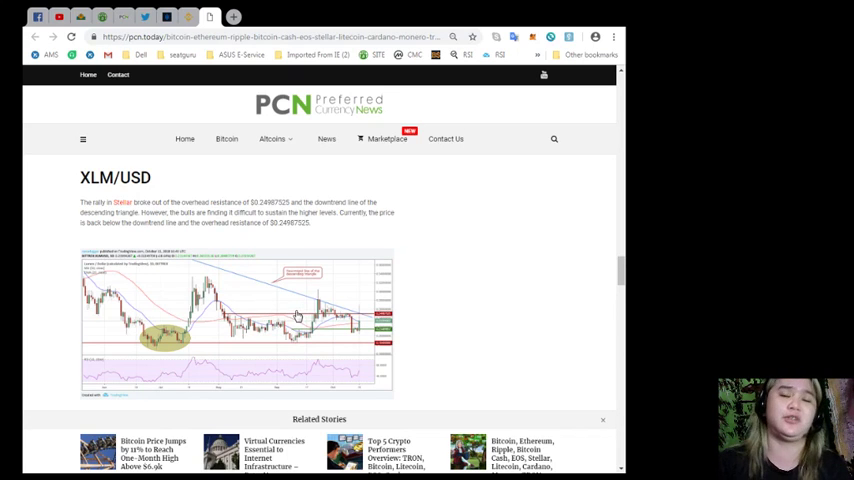
{"action": "mouse_move", "coordinate": [366, 329]}
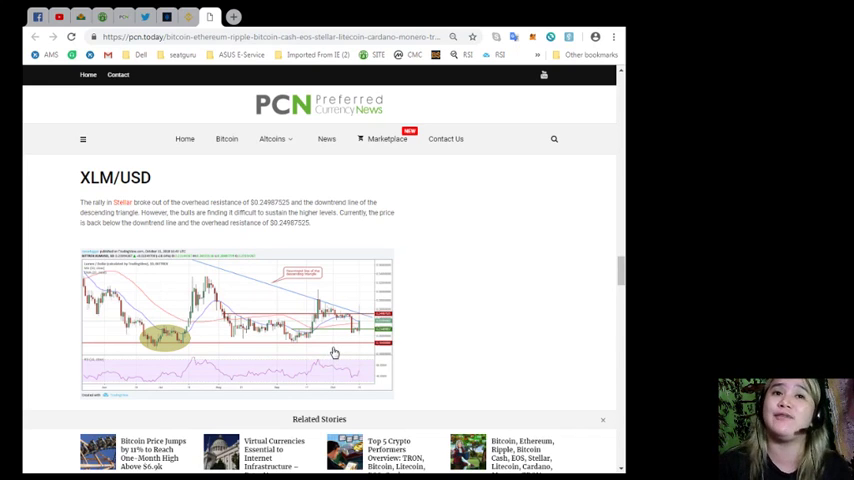
{"action": "scroll", "scroll_direction": "down", "scroll_amount": 3}
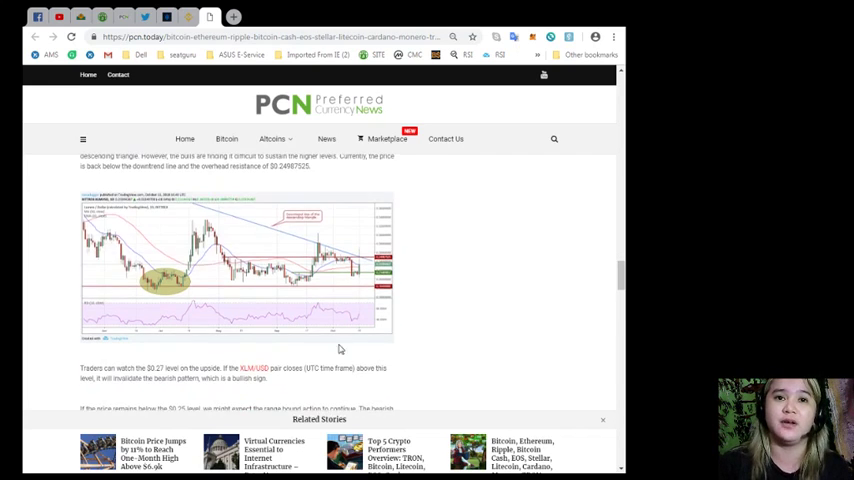
{"action": "scroll", "scroll_direction": "down", "scroll_amount": 3}
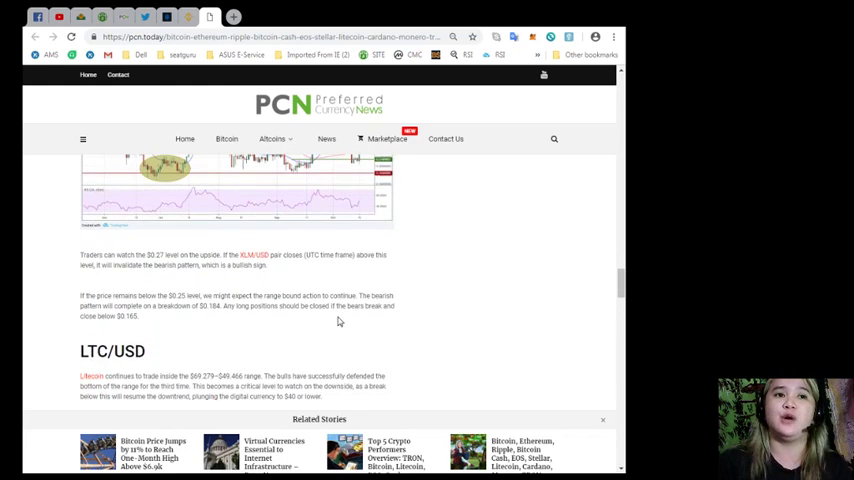
{"action": "scroll", "scroll_direction": "down", "scroll_amount": 3}
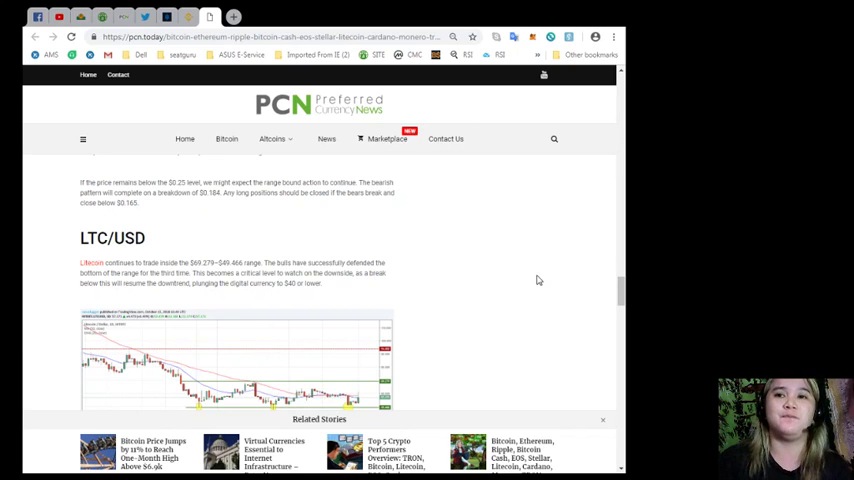
- Scroll through the LTC/USD chart with its $69.279, $70 and $94 levels to the ADA/USD heading
{"action": "scroll", "scroll_direction": "down", "scroll_amount": 3}
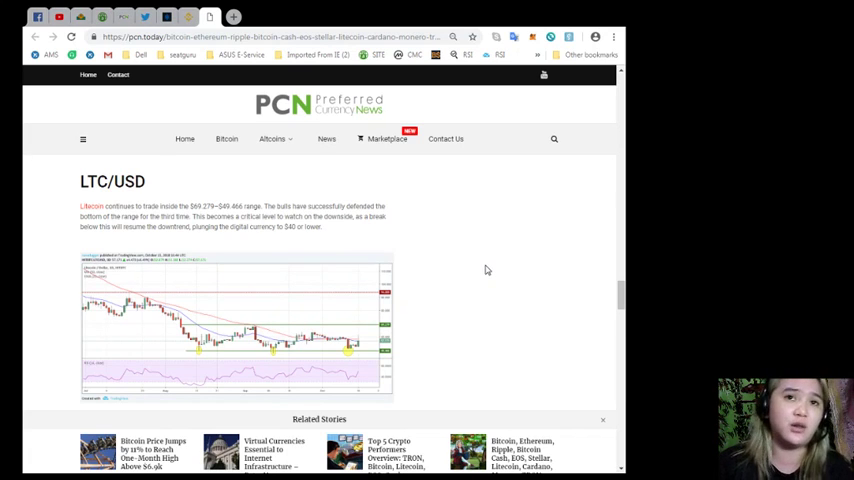
{"action": "scroll", "scroll_direction": "down", "scroll_amount": 3}
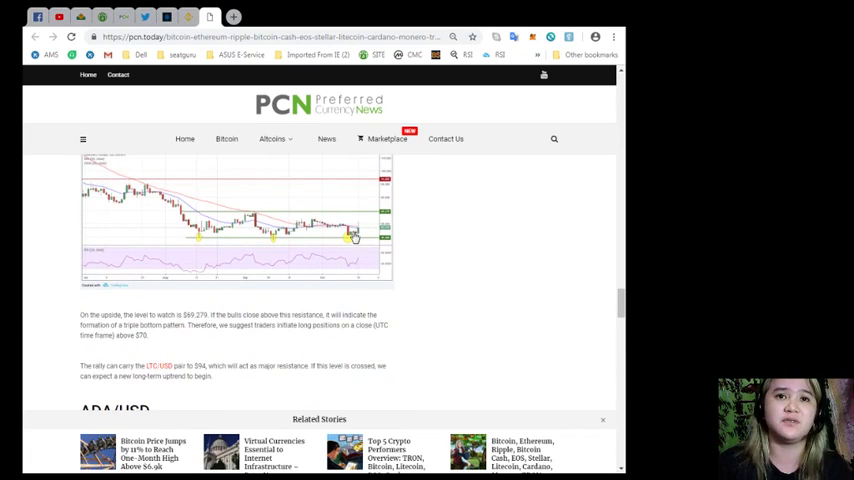
{"action": "scroll", "scroll_direction": "down", "scroll_amount": 3}
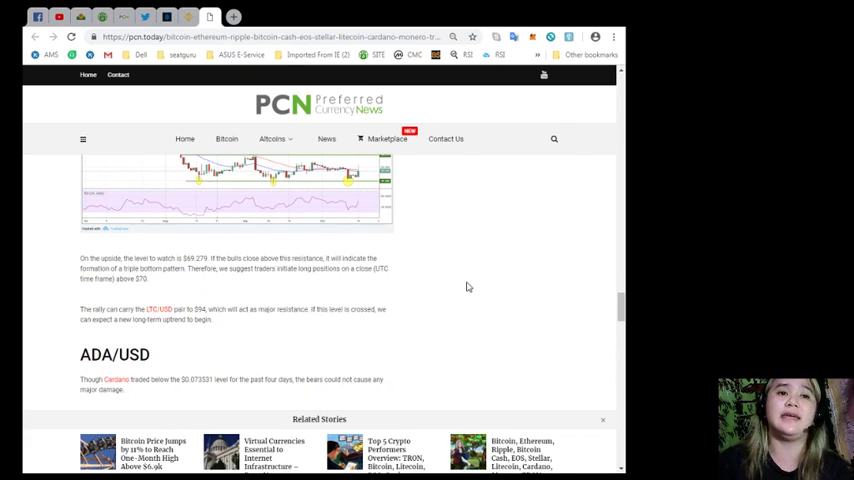
{"action": "scroll", "scroll_direction": "down", "scroll_amount": 3}
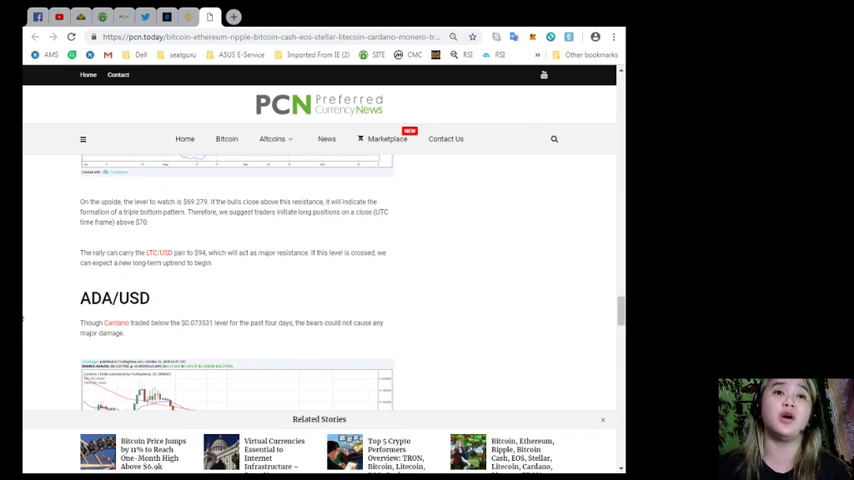
- Scroll through the ADA/USD notes with $0.094256, $0.111843 and $0.060105 levels to the XMR/USD heading
{"action": "scroll", "scroll_direction": "down", "scroll_amount": 3}
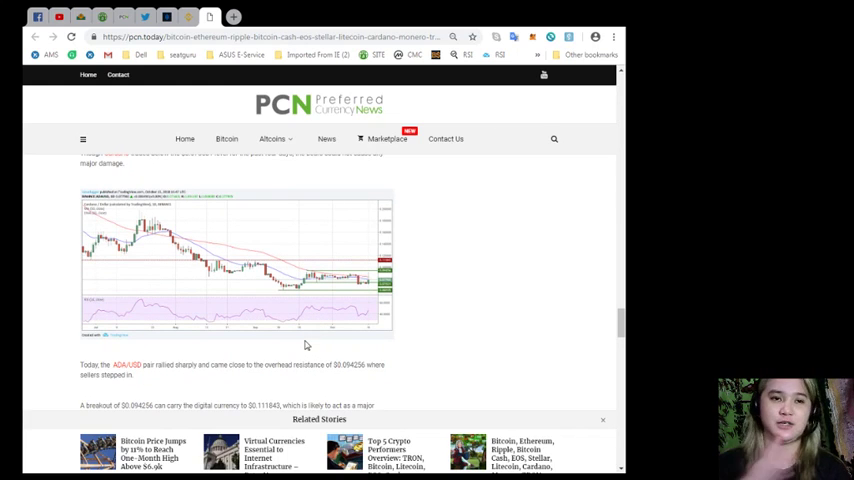
{"action": "mouse_move", "coordinate": [489, 360]}
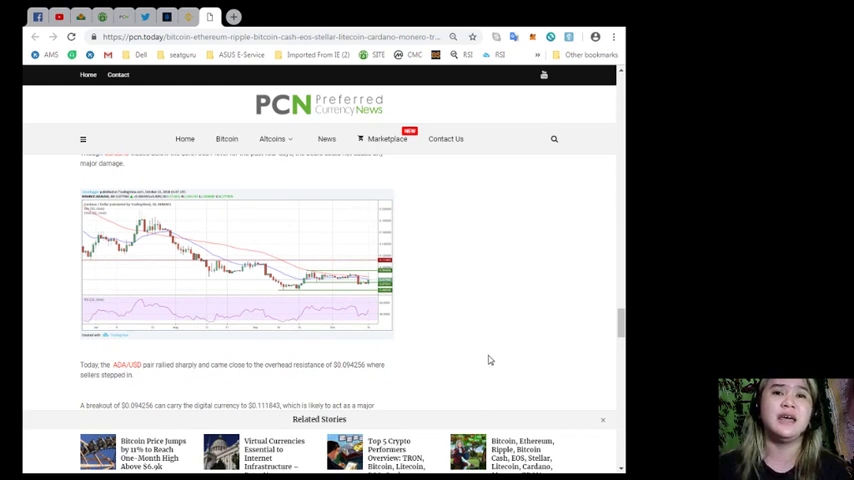
{"action": "scroll", "scroll_direction": "down", "scroll_amount": 3}
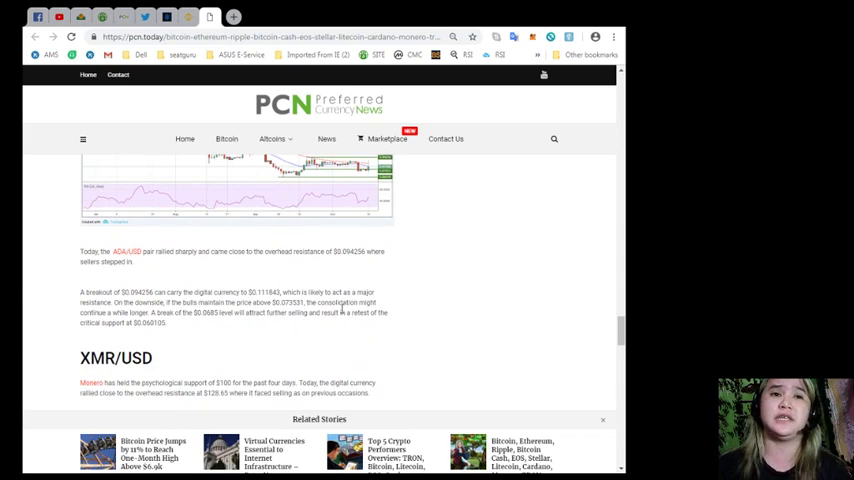
{"action": "mouse_move", "coordinate": [315, 351]}
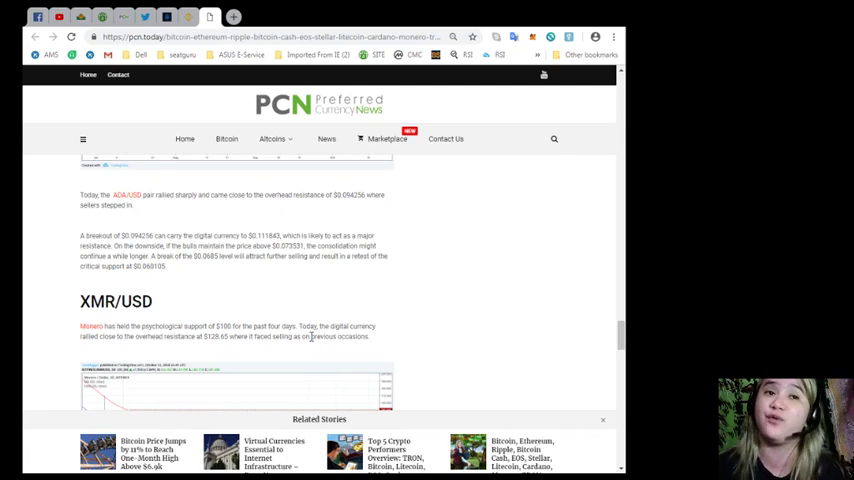
- Scroll down past the XMR/USD chart to the Continue Reading link and the tags list
{"action": "scroll", "scroll_direction": "down", "scroll_amount": 3}
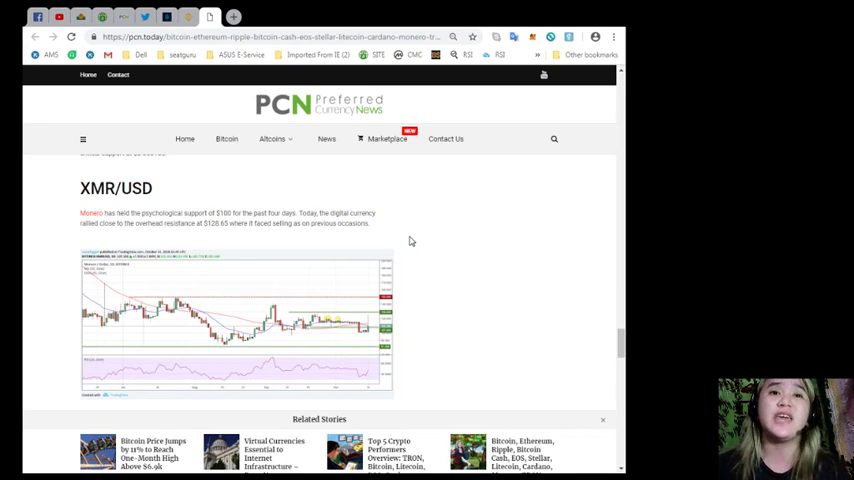
{"action": "scroll", "scroll_direction": "down", "scroll_amount": 3}
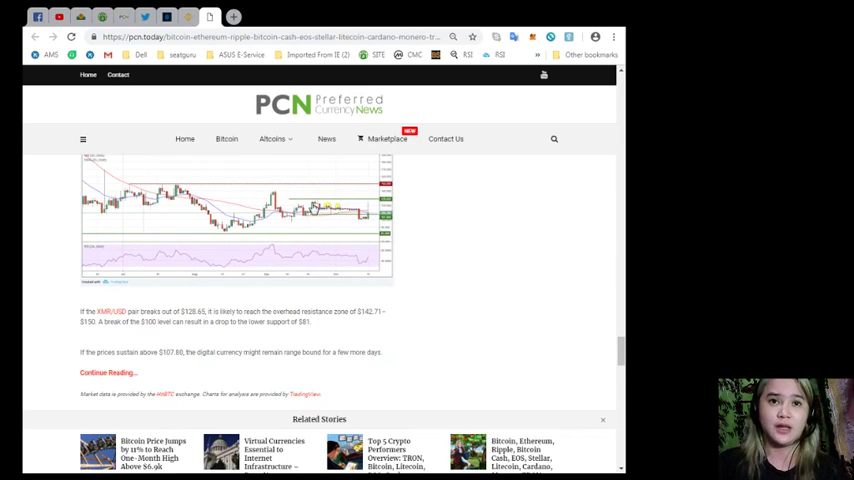
{"action": "scroll", "scroll_direction": "down", "scroll_amount": 3}
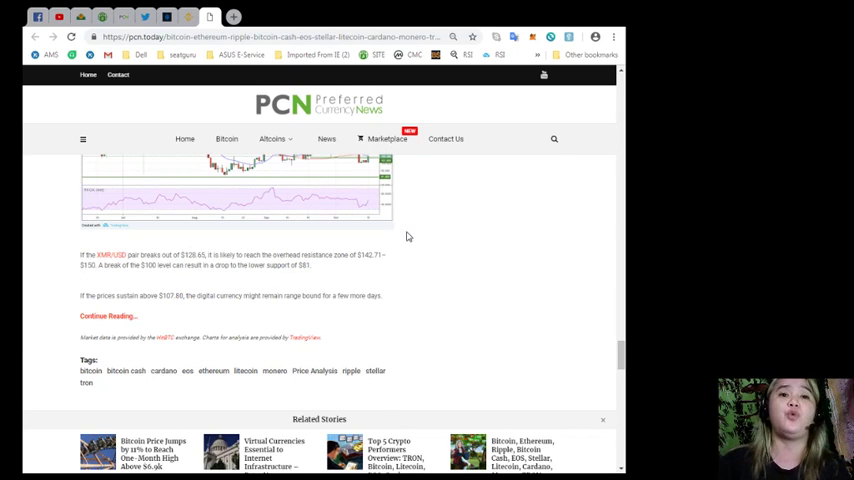
{"action": "scroll", "scroll_direction": "down", "scroll_amount": 3}
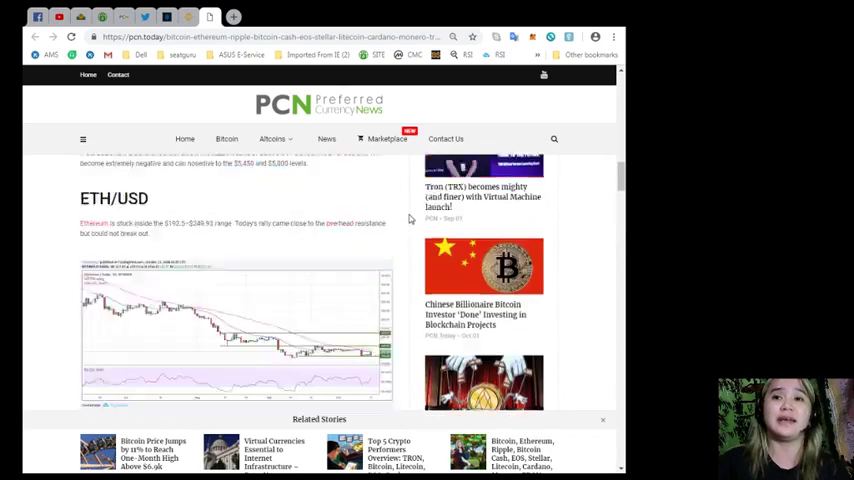
- Scroll back up the article past ETH/USD toward the Tether paragraphs
{"action": "scroll", "scroll_direction": "down", "scroll_amount": 3}
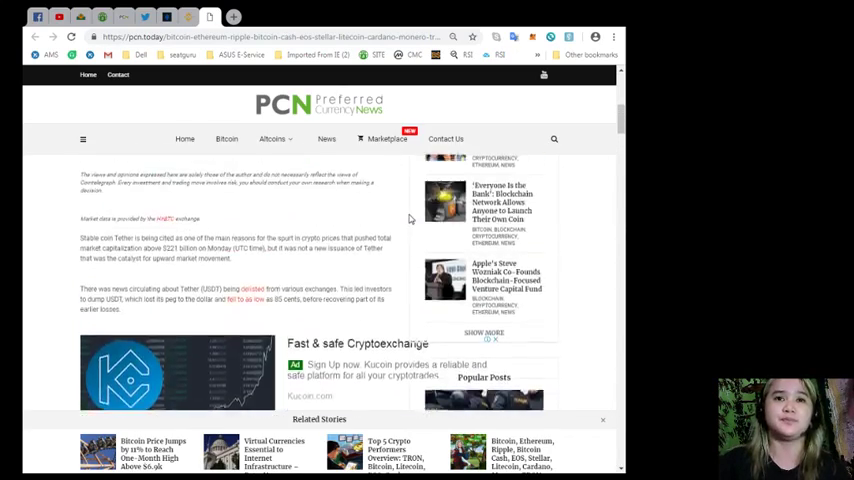
{"action": "scroll", "scroll_direction": "up", "scroll_amount": 3}
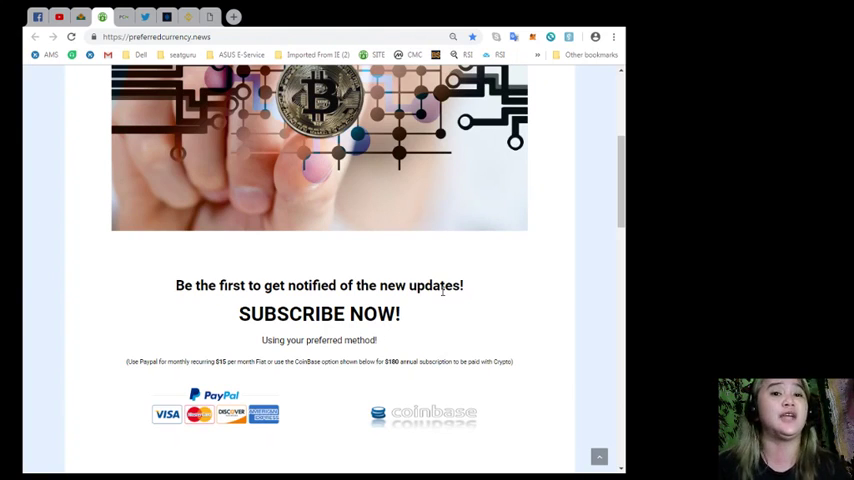
- Scroll down the preferredcurrency.news home page to the SUBSCRIBE NOW section with PayPal and Coinbase options
{"action": "scroll", "scroll_direction": "down", "scroll_amount": 3}
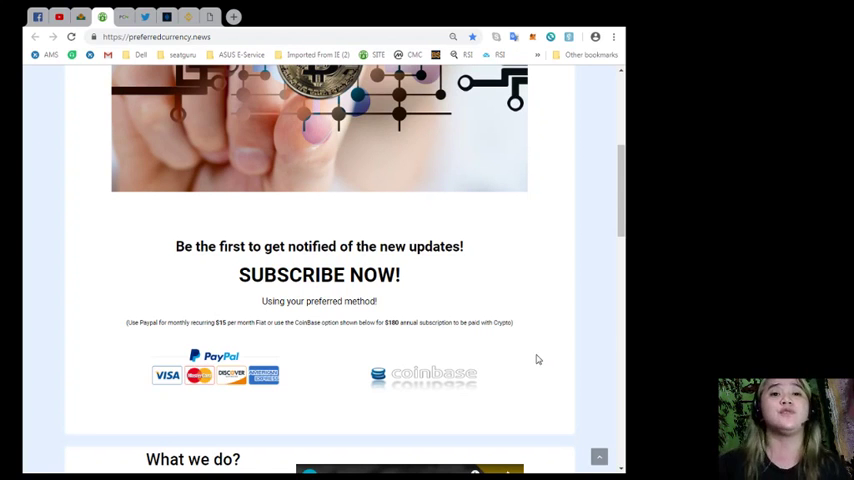
{"action": "scroll", "scroll_direction": "down", "scroll_amount": 3}
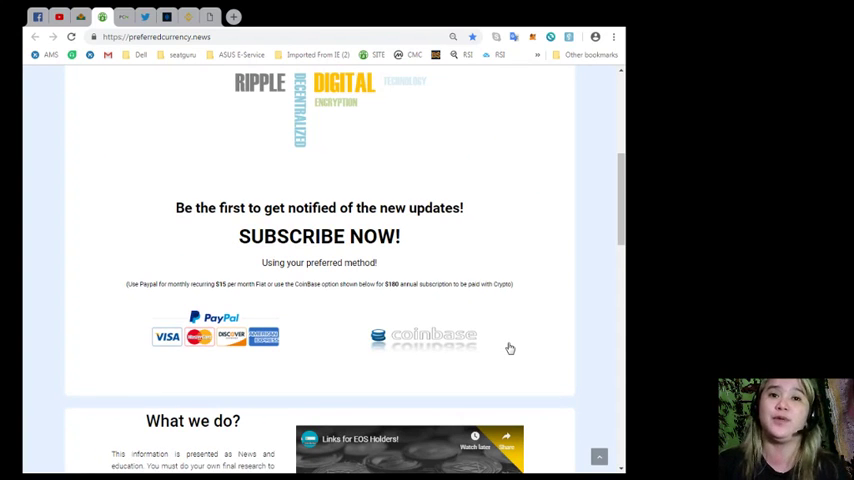
- Scroll through the preferredcurrency.news home page, then switch to the newsletter archive tab
{"action": "scroll", "scroll_direction": "up", "scroll_amount": 3}
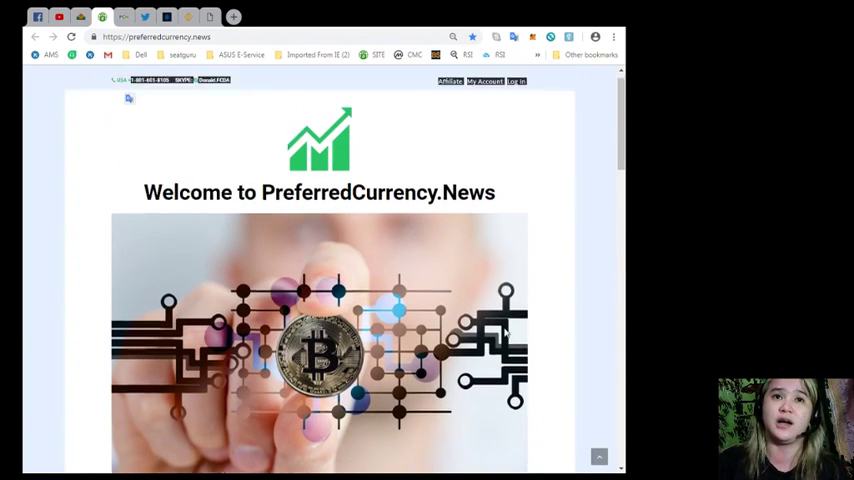
{"action": "scroll", "scroll_direction": "down", "scroll_amount": 3}
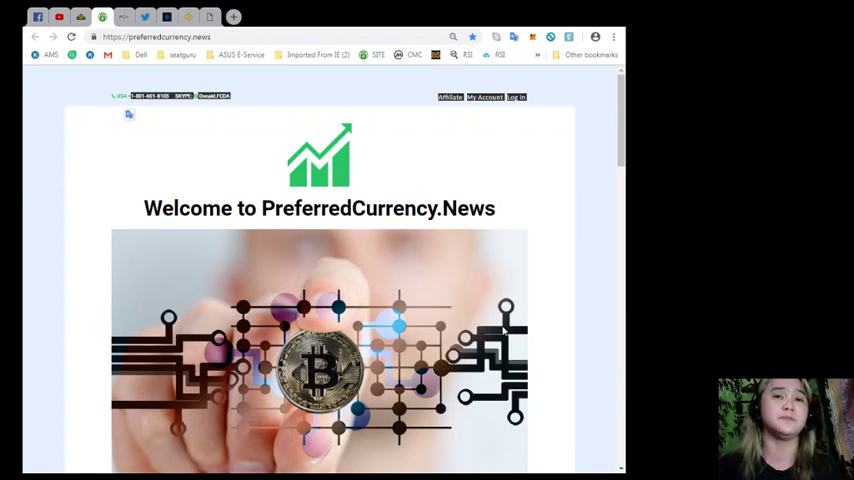
{"action": "scroll", "scroll_direction": "down", "scroll_amount": 3}
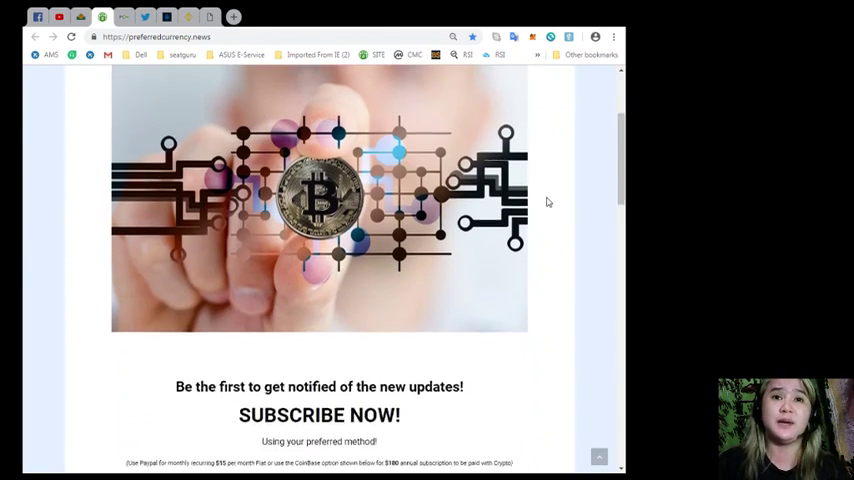
{"action": "scroll", "scroll_direction": "down", "scroll_amount": 3}
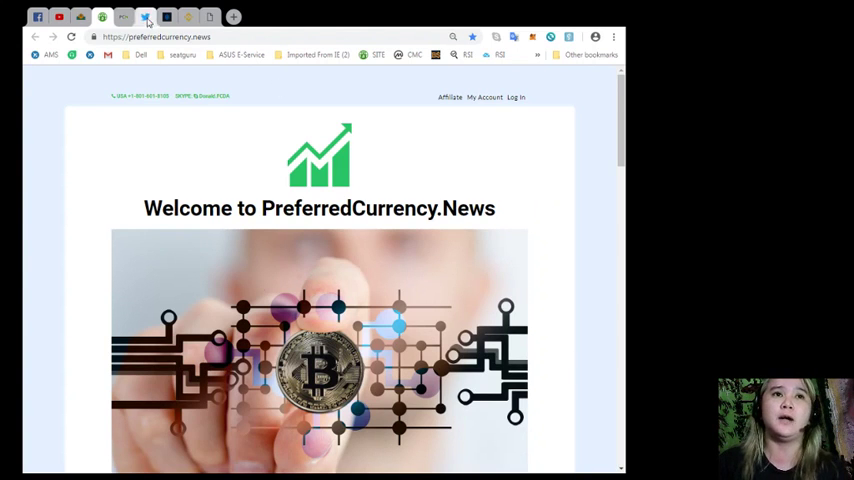
{"action": "left_click", "coordinate": [123, 17]}
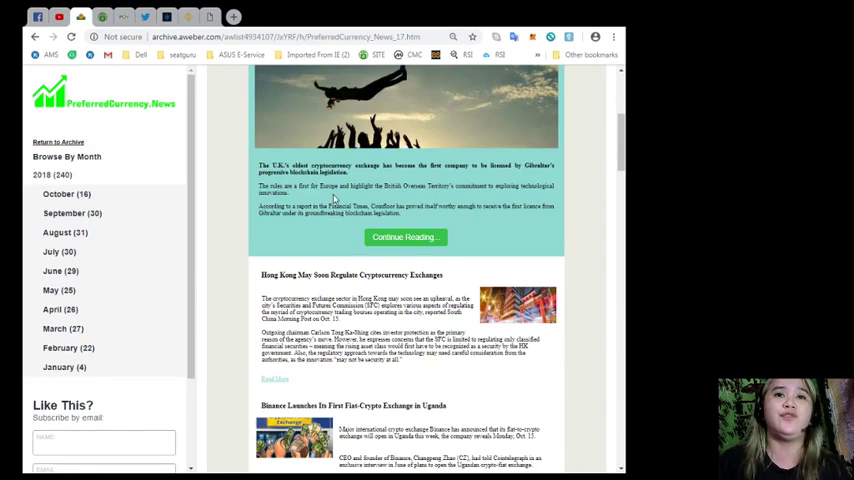
- Scroll the 17 October 2018 newsletter to its EOS links and follow the PCN.Today Marketplace link
{"action": "scroll", "scroll_direction": "up", "scroll_amount": 3}
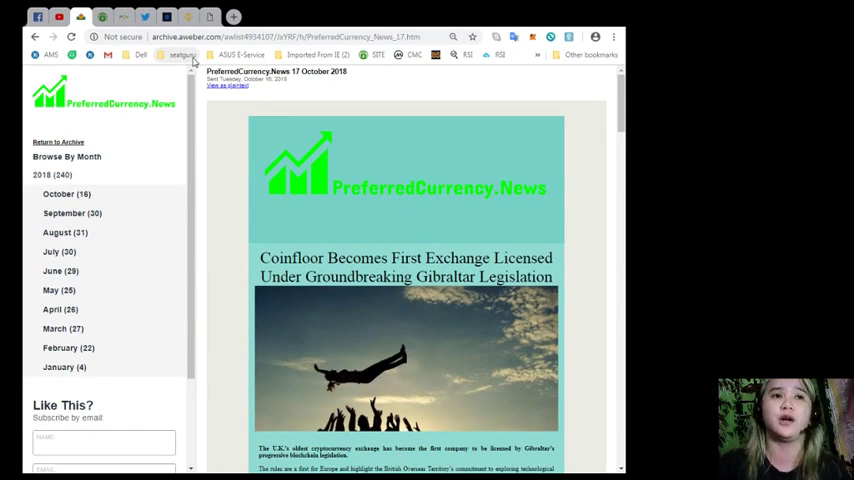
{"action": "mouse_move", "coordinate": [166, 133]}
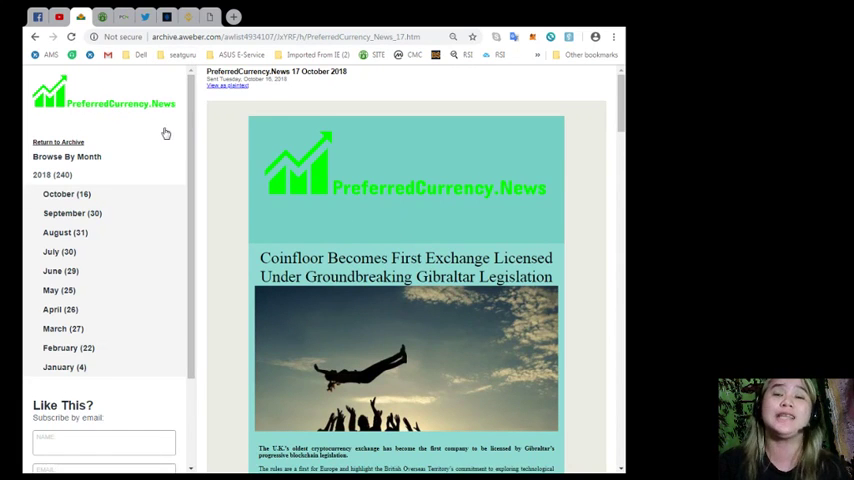
{"action": "scroll", "scroll_direction": "down", "scroll_amount": 3}
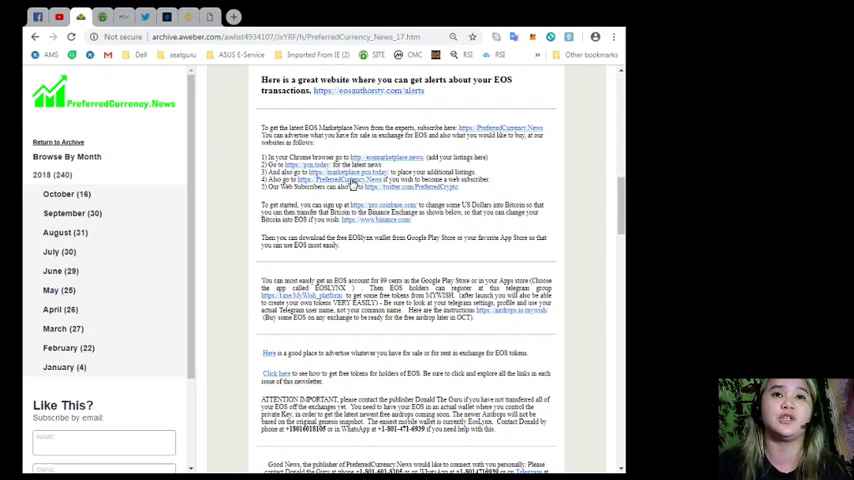
{"action": "left_click", "coordinate": [124, 17]}
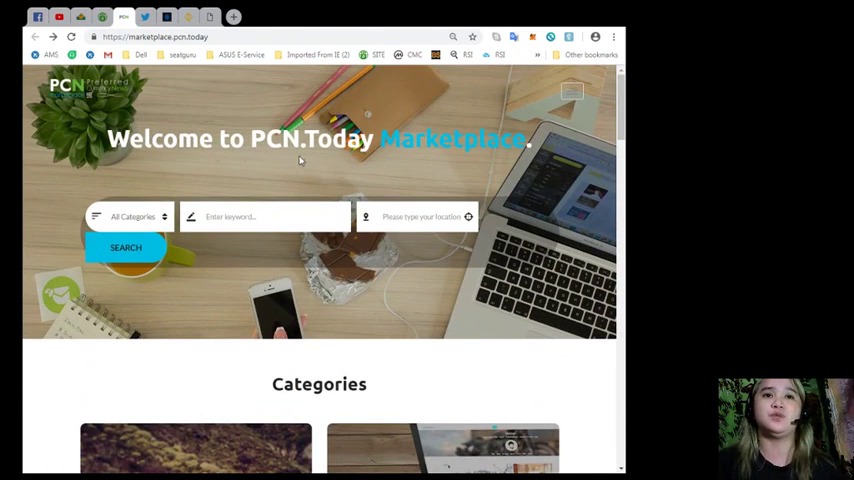
- Browse the marketplace home page from Search down through Categories and Advertisements
{"action": "scroll", "scroll_direction": "down", "scroll_amount": 3}
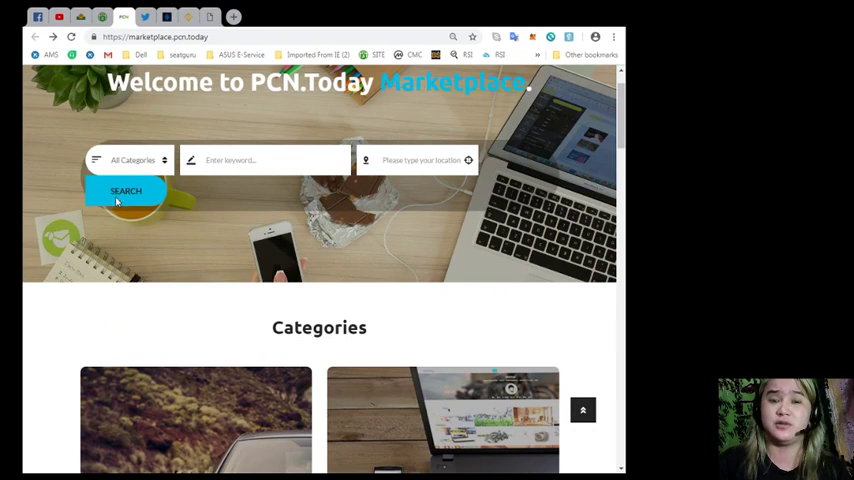
{"action": "left_click", "coordinate": [265, 160]}
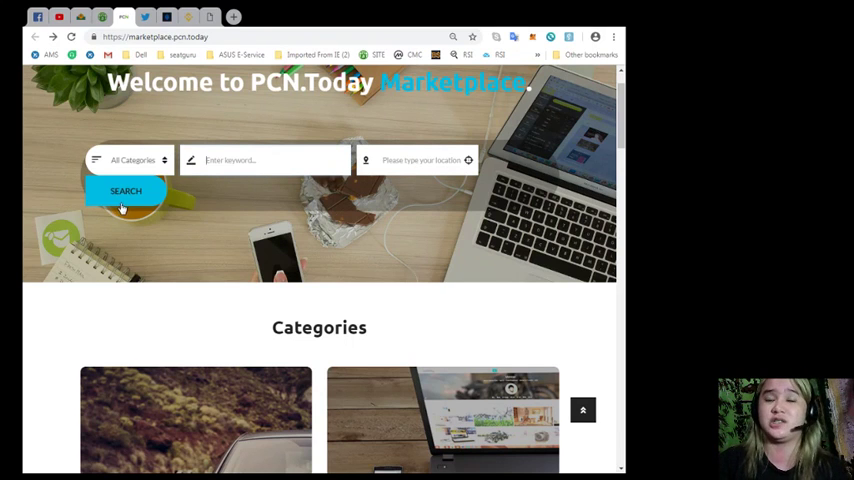
{"action": "scroll", "scroll_direction": "down", "scroll_amount": 3}
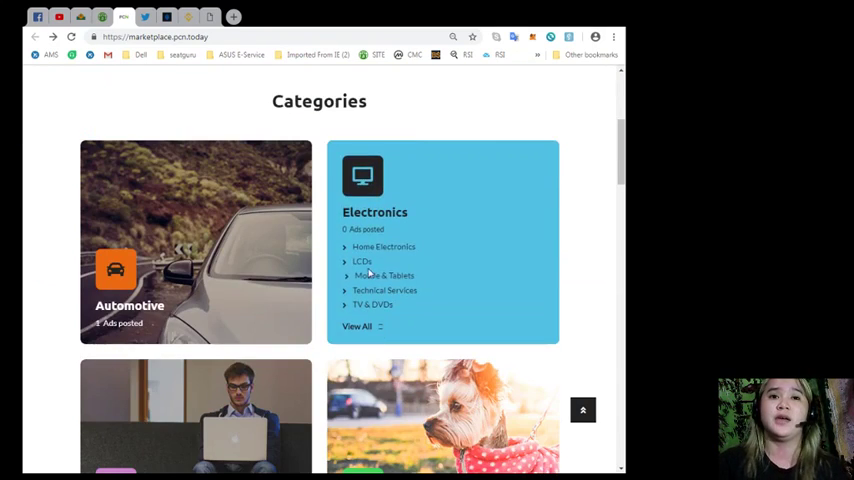
{"action": "scroll", "scroll_direction": "down", "scroll_amount": 3}
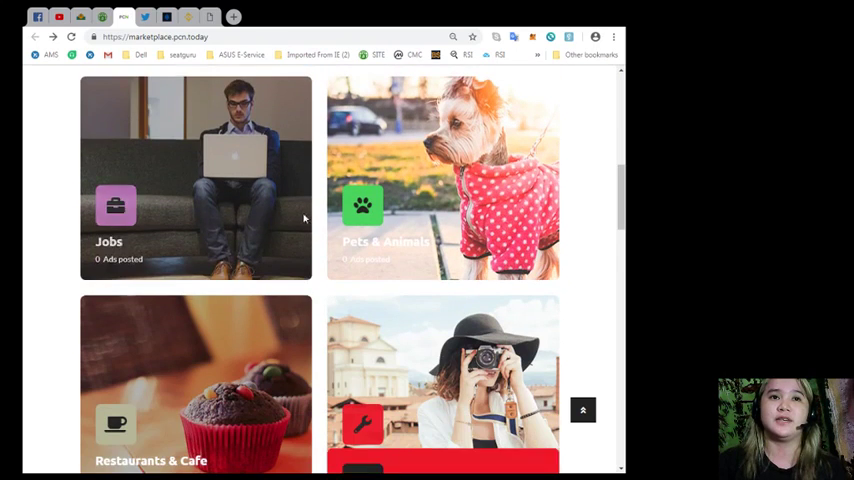
{"action": "scroll", "scroll_direction": "down", "scroll_amount": 3}
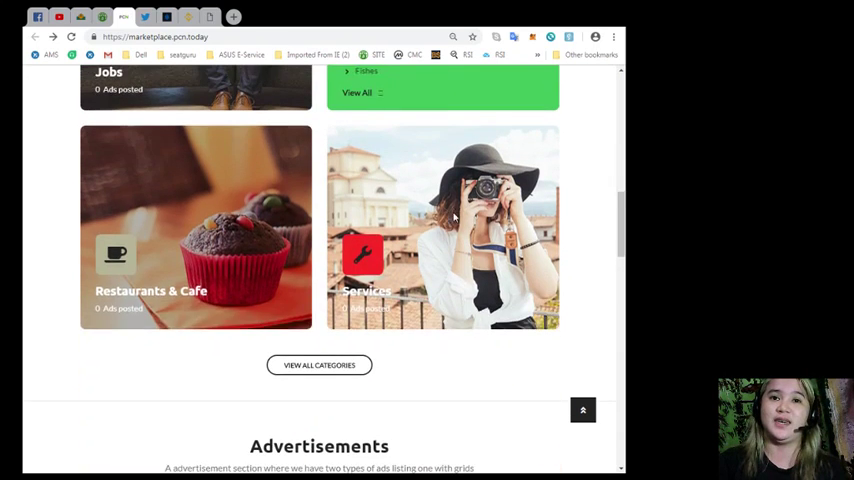
- Continue down through Ads Locations to the Featured Members section
{"action": "scroll", "scroll_direction": "down", "scroll_amount": 3}
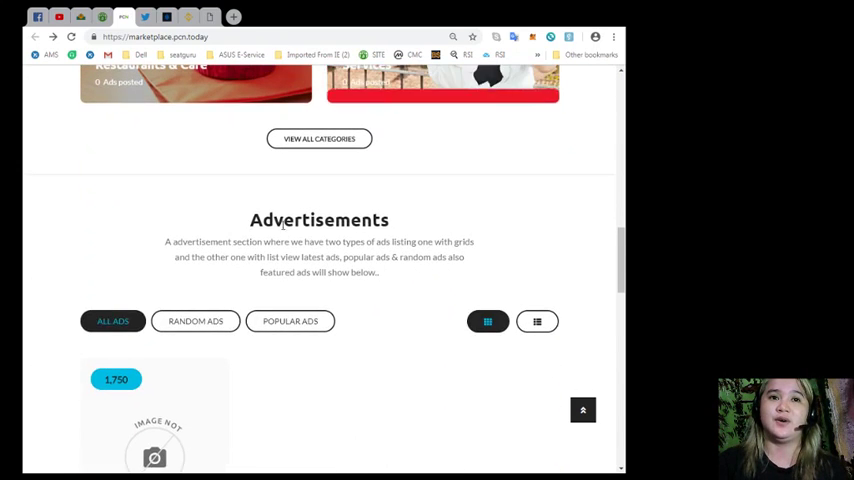
{"action": "scroll", "scroll_direction": "down", "scroll_amount": 3}
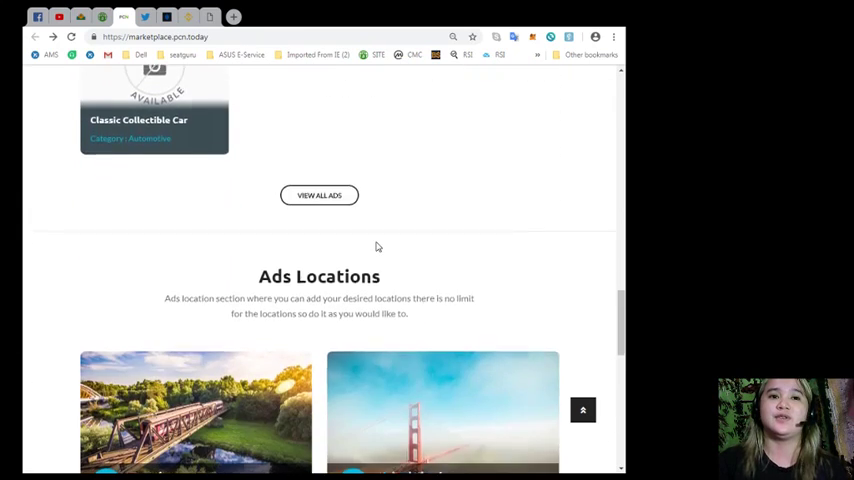
{"action": "scroll", "scroll_direction": "down", "scroll_amount": 3}
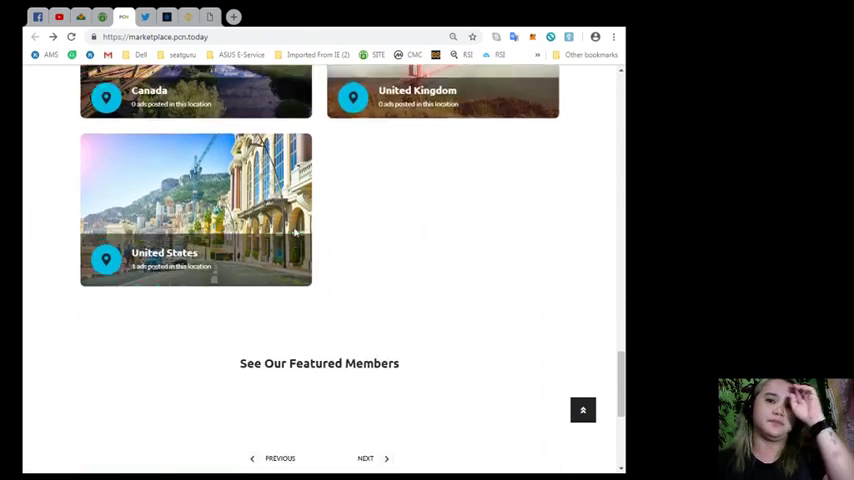
{"action": "scroll", "scroll_direction": "down", "scroll_amount": 3}
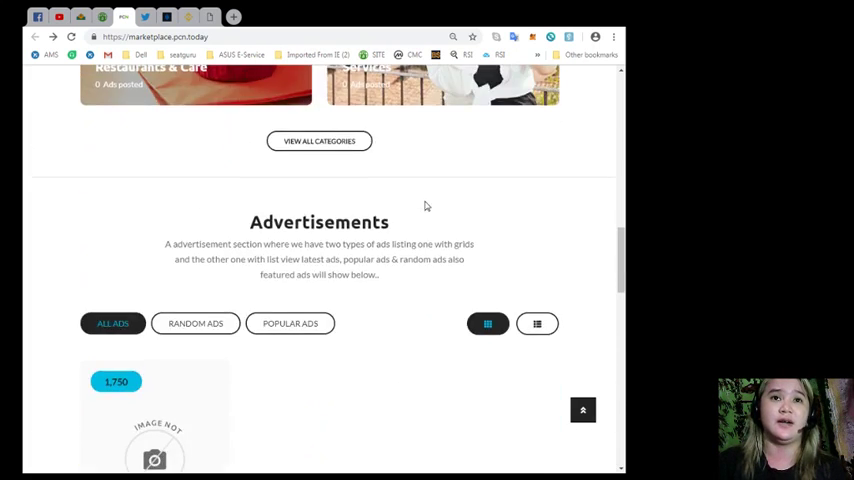
{"action": "scroll", "scroll_direction": "up", "scroll_amount": 3}
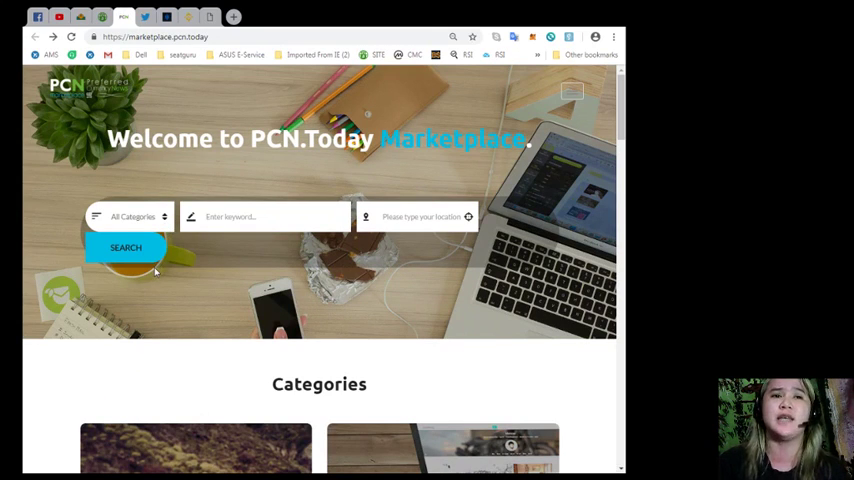
{"action": "mouse_move", "coordinate": [142, 285]}
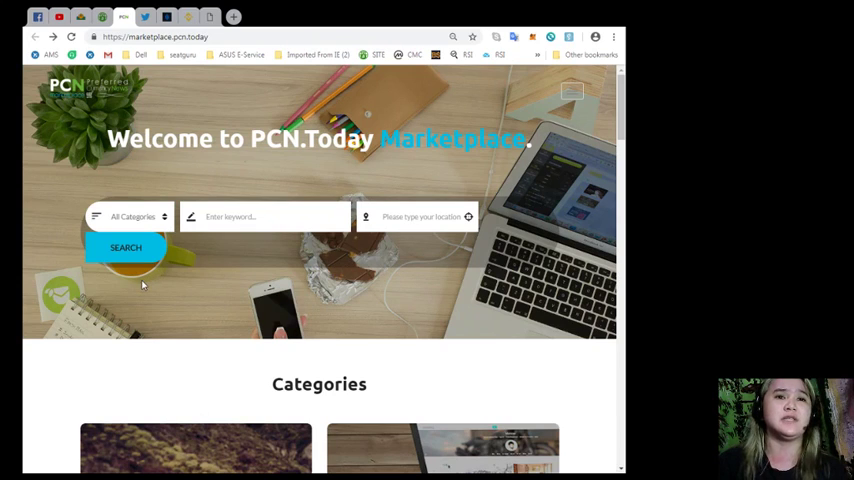
{"action": "left_click", "coordinate": [265, 217]}
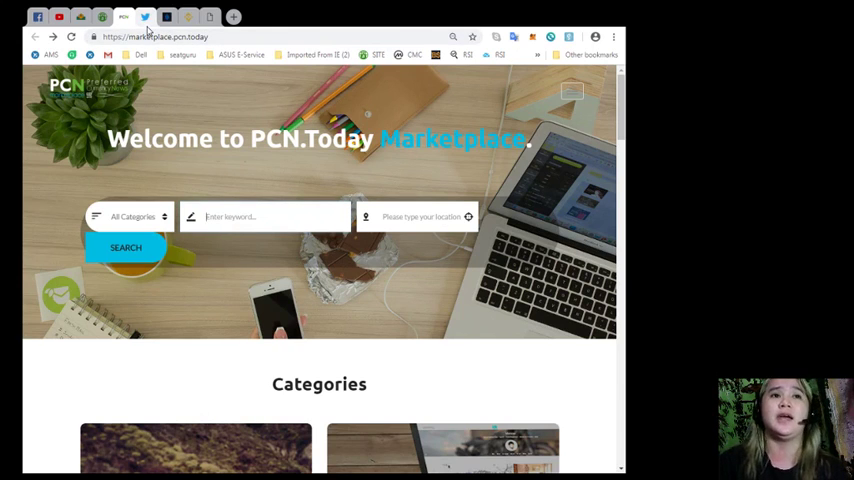
{"action": "left_click", "coordinate": [145, 17]}
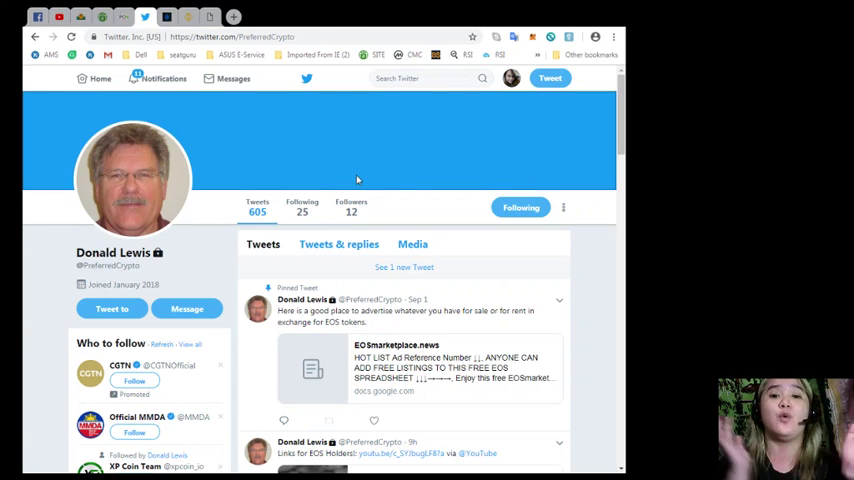
{"action": "scroll", "scroll_direction": "down", "scroll_amount": 3}
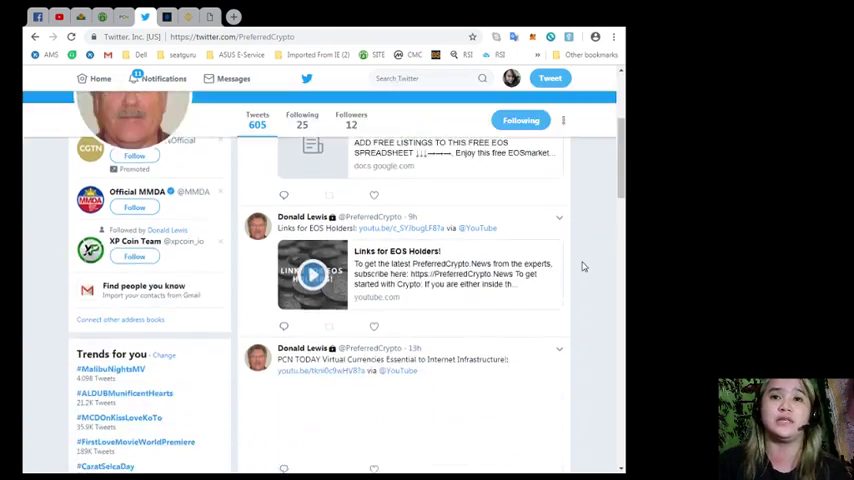
{"action": "scroll", "scroll_direction": "down", "scroll_amount": 3}
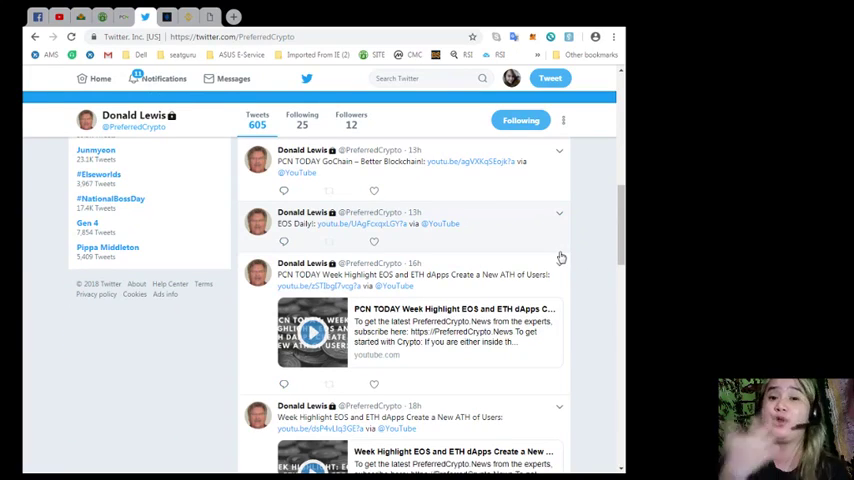
{"action": "scroll", "scroll_direction": "down", "scroll_amount": 3}
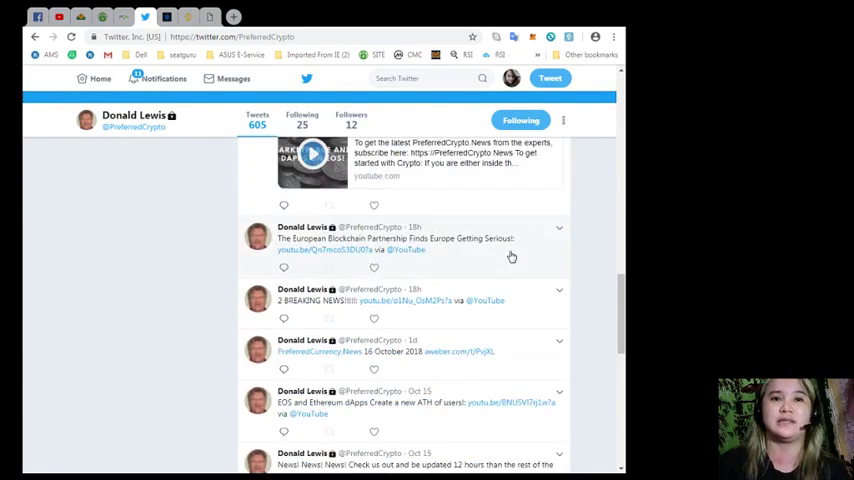
{"action": "scroll", "scroll_direction": "down", "scroll_amount": 3}
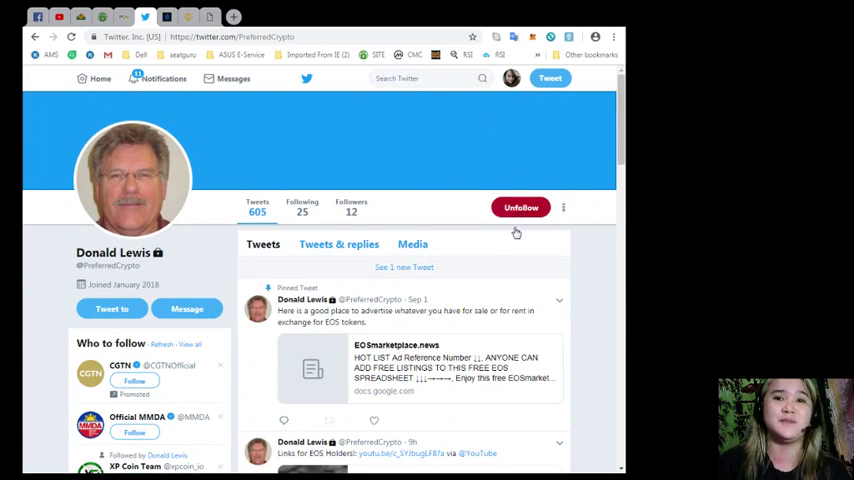
{"action": "left_click", "coordinate": [520, 207]}
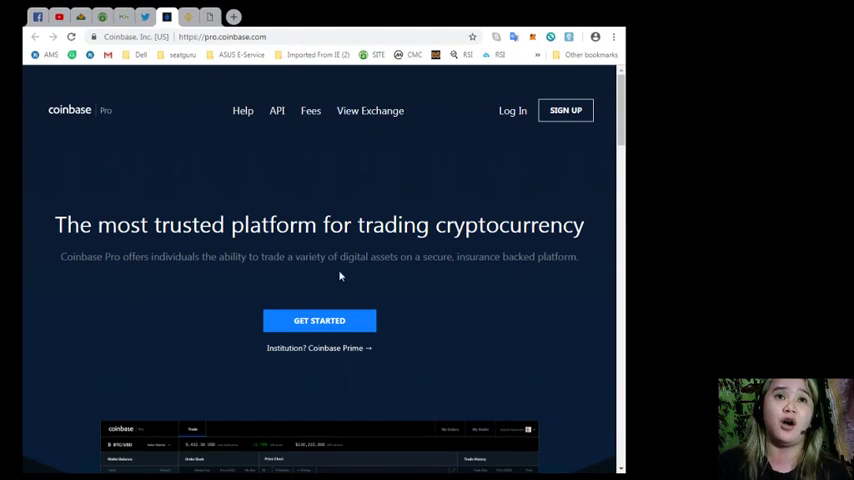
- Scroll down the Coinbase Pro landing page about trading cryptocurrency
{"action": "scroll", "scroll_direction": "down", "scroll_amount": 3}
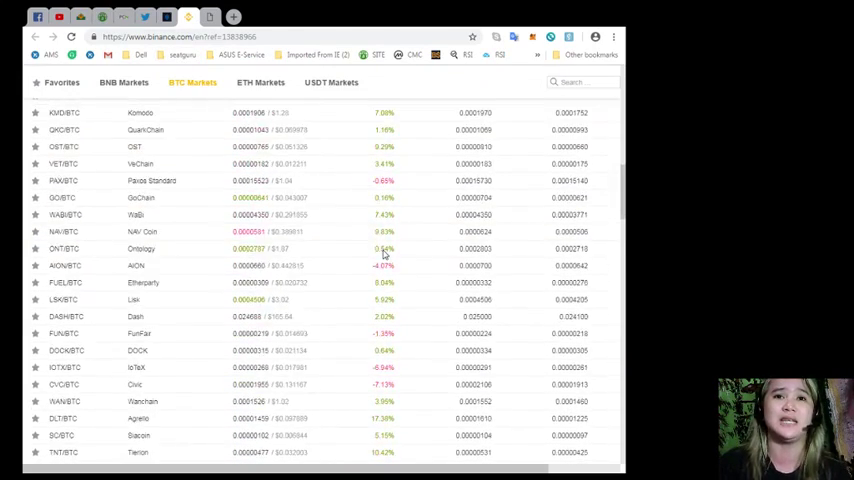
- Scroll through Binance's BTC Markets table of coin pairs down to its end
{"action": "scroll", "scroll_direction": "down", "scroll_amount": 3}
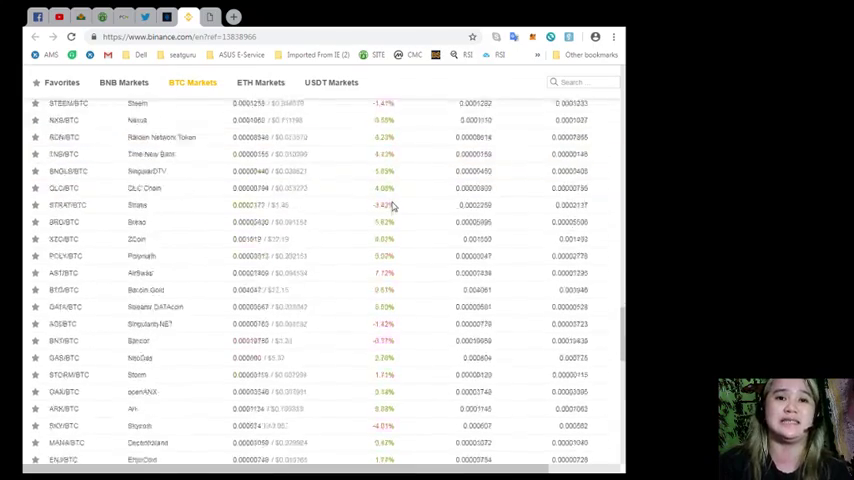
{"action": "scroll", "scroll_direction": "down", "scroll_amount": 3}
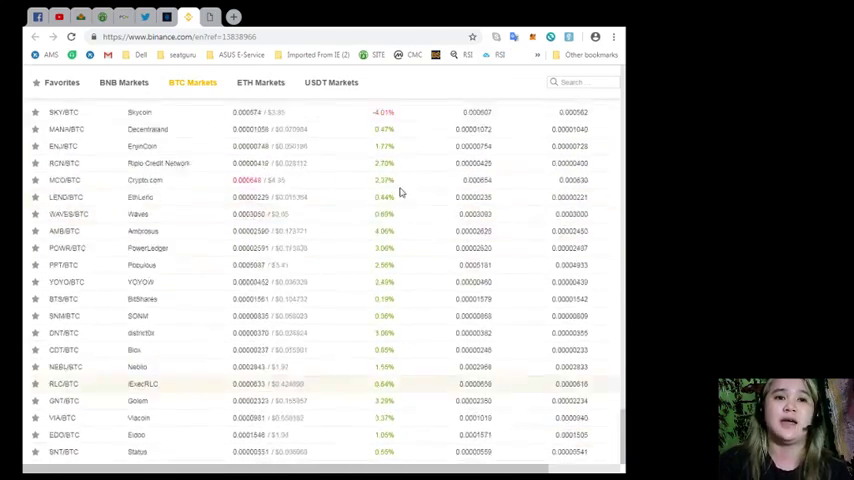
{"action": "scroll", "scroll_direction": "down", "scroll_amount": 3}
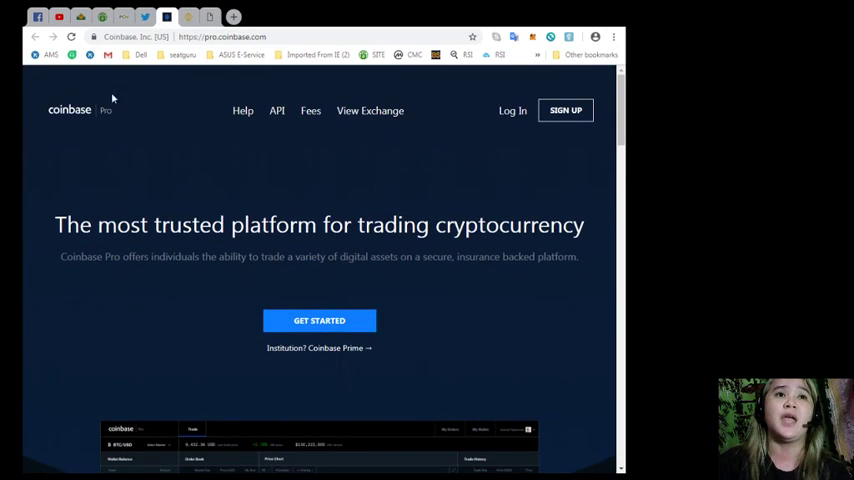
{"action": "mouse_move", "coordinate": [185, 135]}
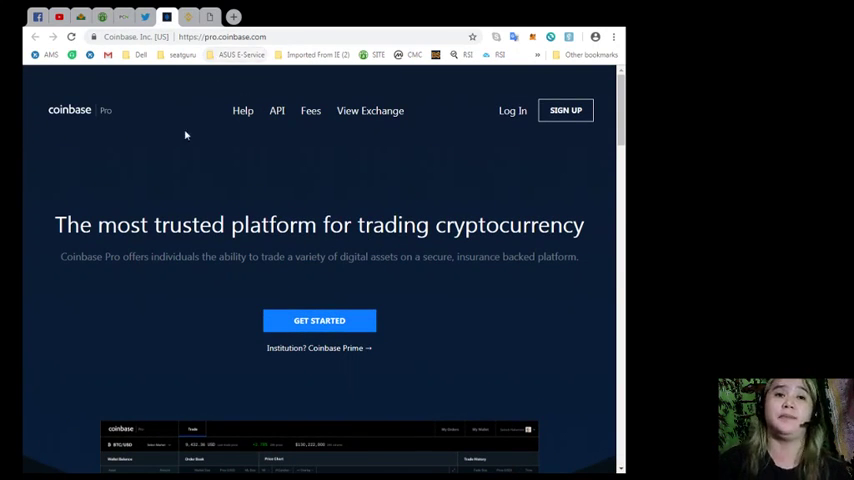
{"action": "mouse_move", "coordinate": [418, 174]}
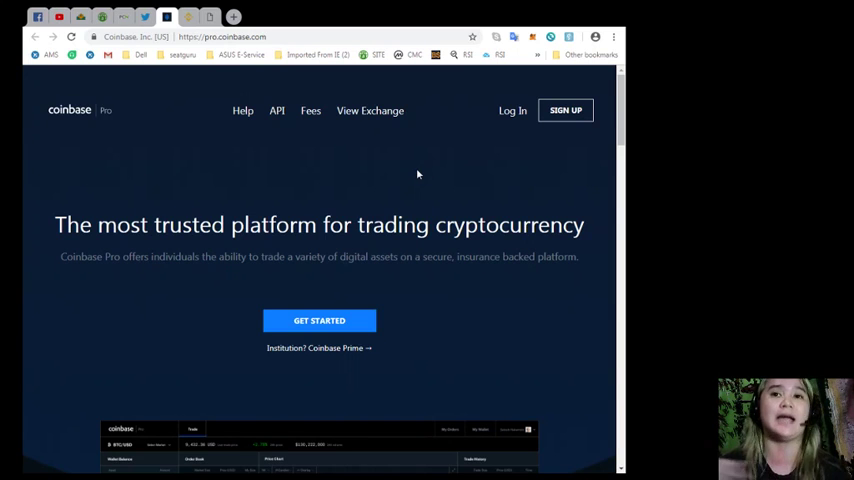
- Scroll the Coinbase Pro landing page down to the trading dashboard preview with BTC/USD chart
{"action": "scroll", "scroll_direction": "down", "scroll_amount": 3}
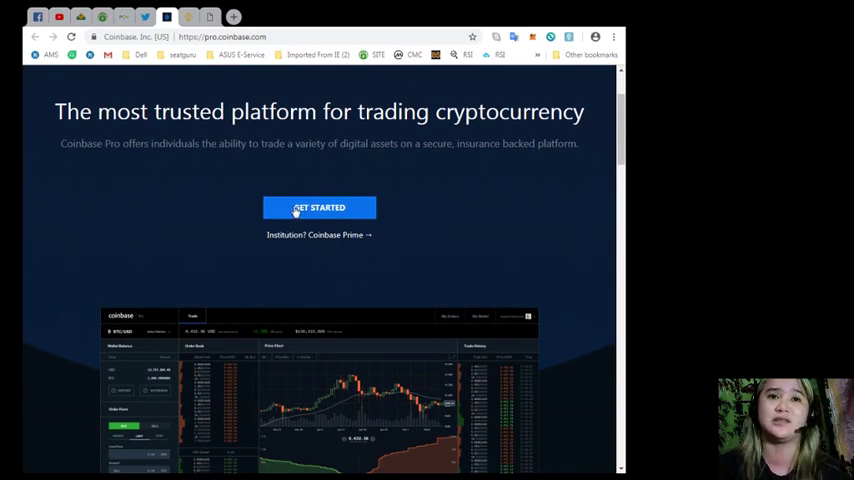
{"action": "scroll", "scroll_direction": "down", "scroll_amount": 3}
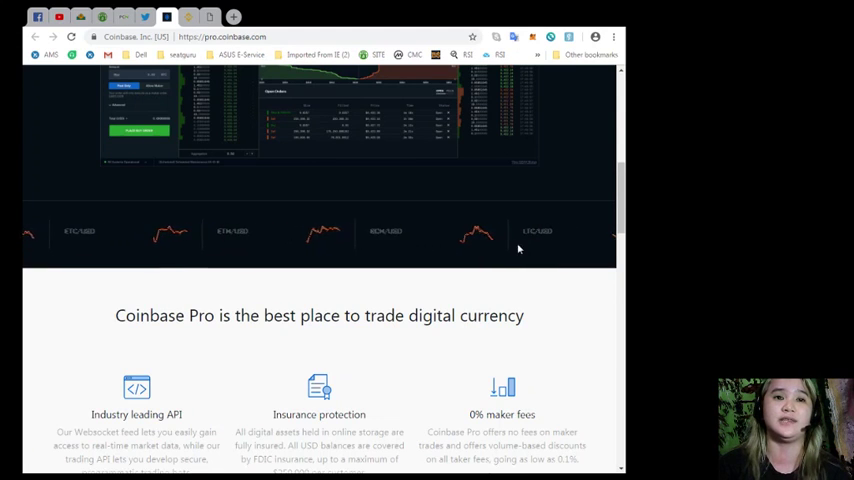
{"action": "scroll", "scroll_direction": "down", "scroll_amount": 3}
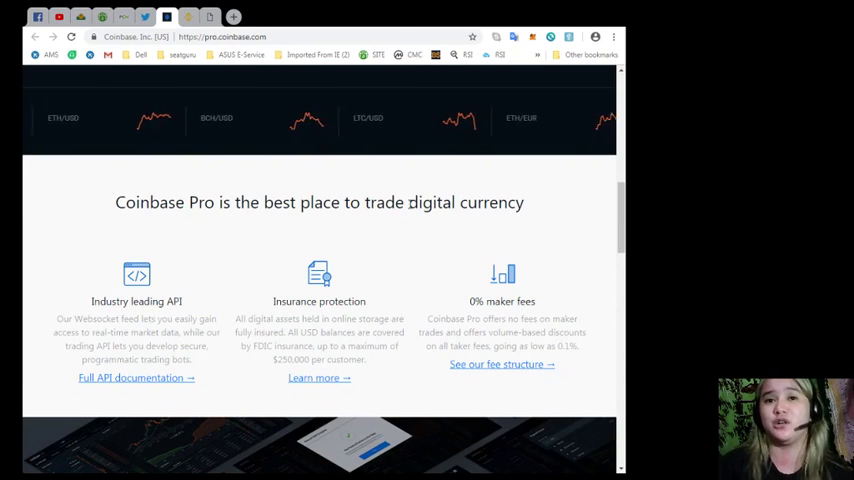
{"action": "scroll", "scroll_direction": "down", "scroll_amount": 3}
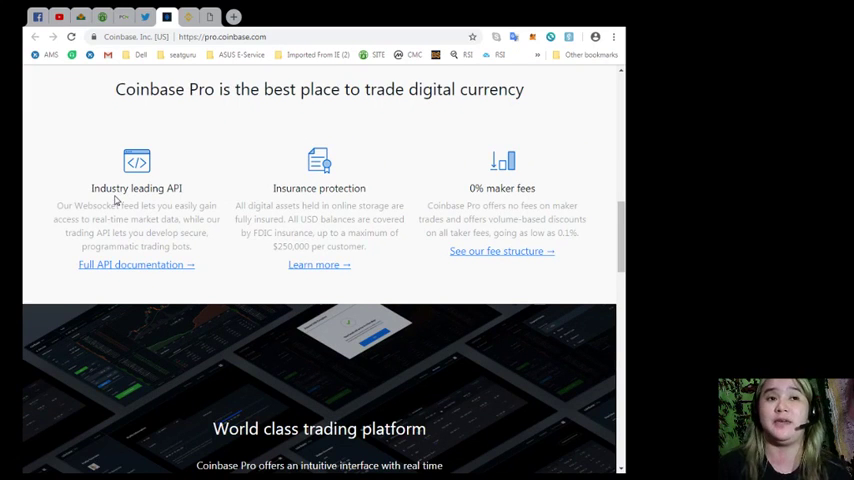
{"action": "mouse_move", "coordinate": [63, 166]}
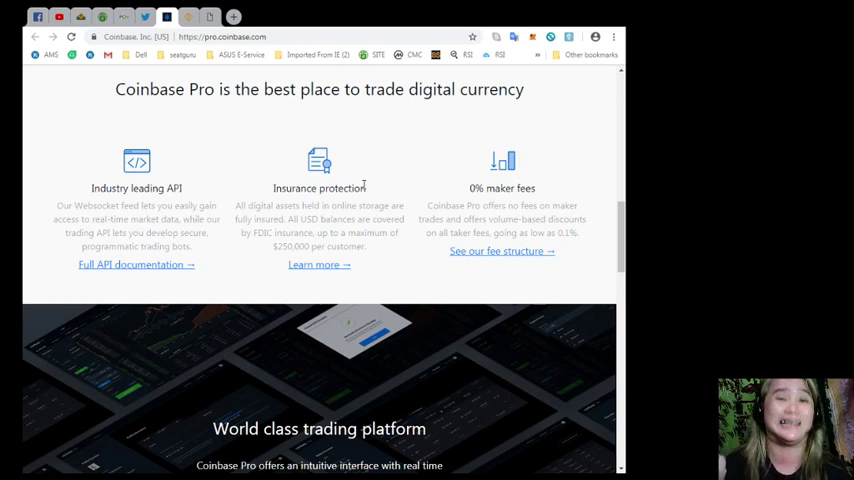
{"action": "mouse_move", "coordinate": [458, 201]}
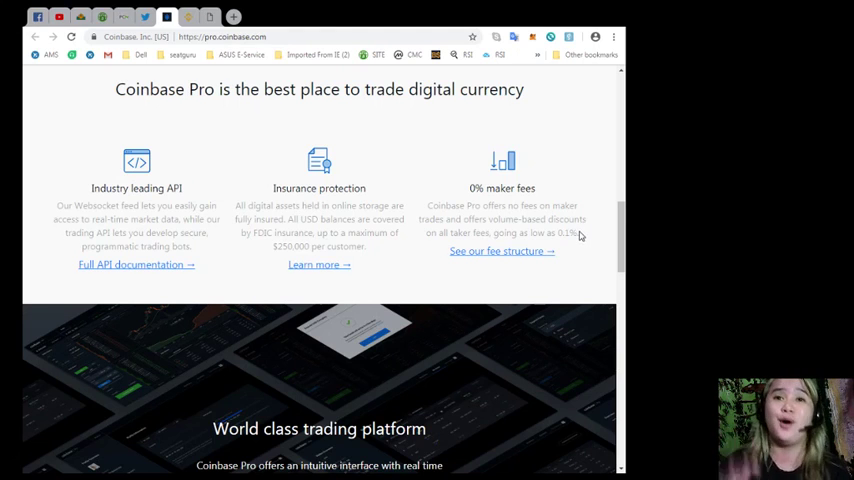
{"action": "mouse_move", "coordinate": [585, 217]}
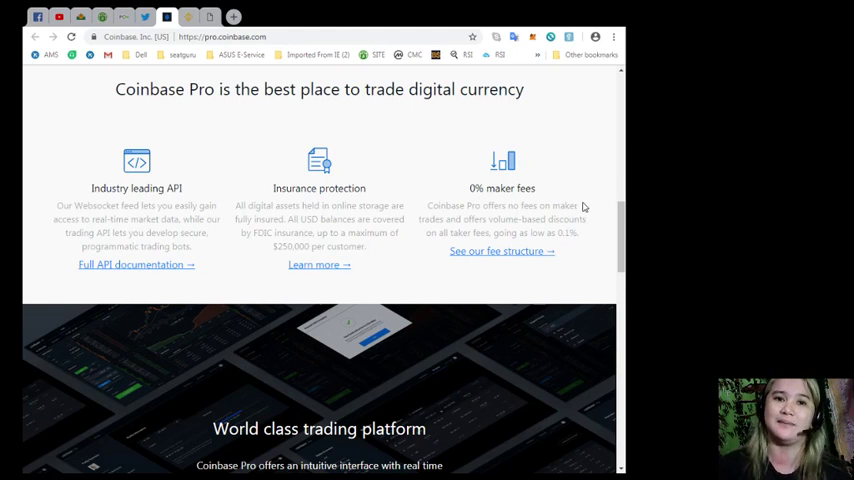
{"action": "scroll", "scroll_direction": "down", "scroll_amount": 3}
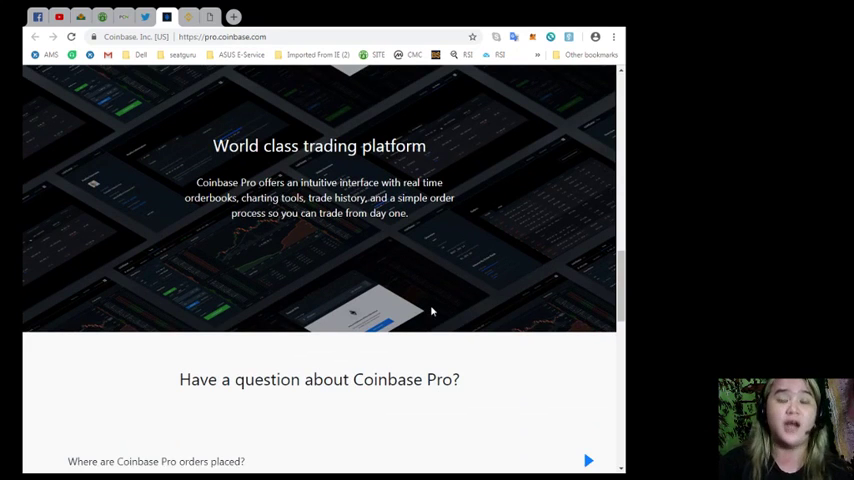
{"action": "scroll", "scroll_direction": "down", "scroll_amount": 3}
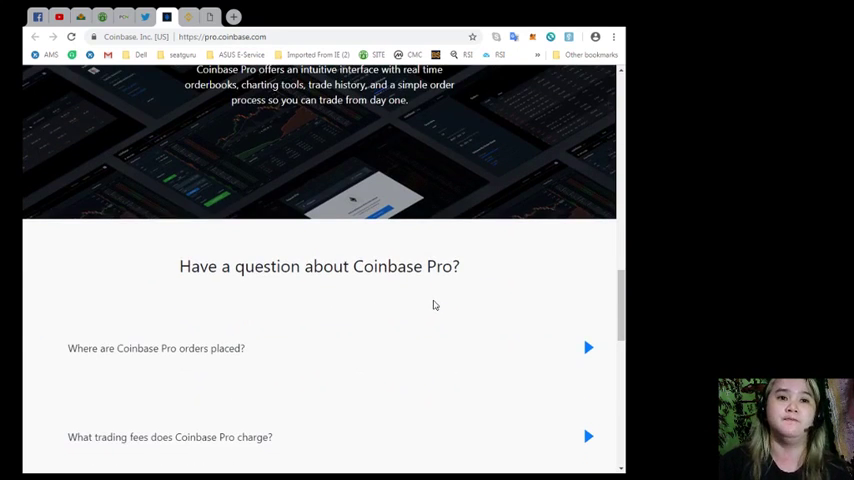
{"action": "mouse_move", "coordinate": [426, 203]}
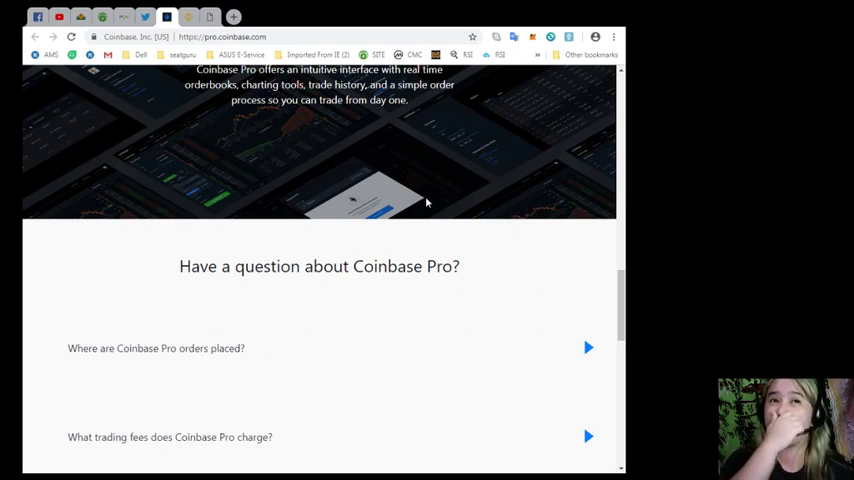
{"action": "mouse_move", "coordinate": [400, 226]}
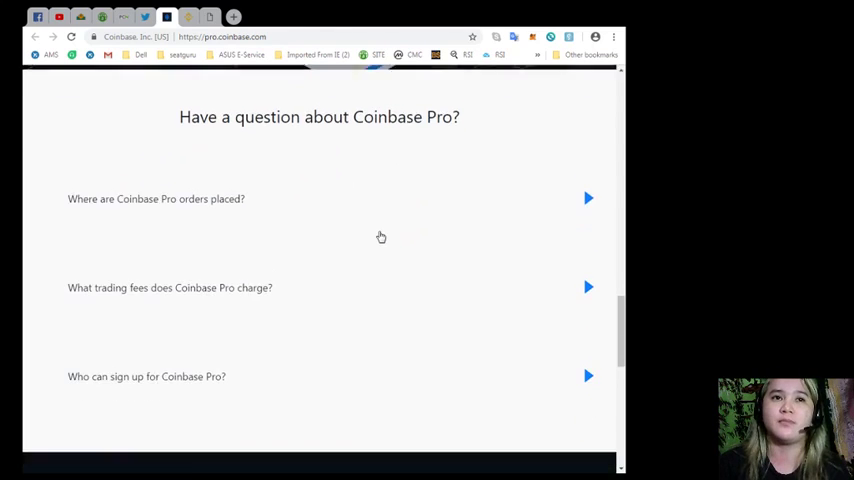
- Expand the FAQ answers on where orders are placed, the 0% maker / 0.30% taker fees, and who can sign up
{"action": "scroll", "scroll_direction": "down", "scroll_amount": 3}
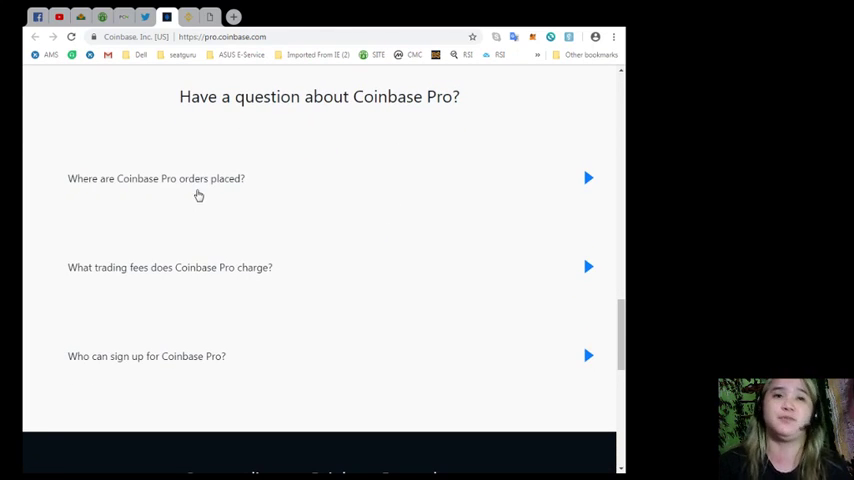
{"action": "left_click", "coordinate": [156, 178]}
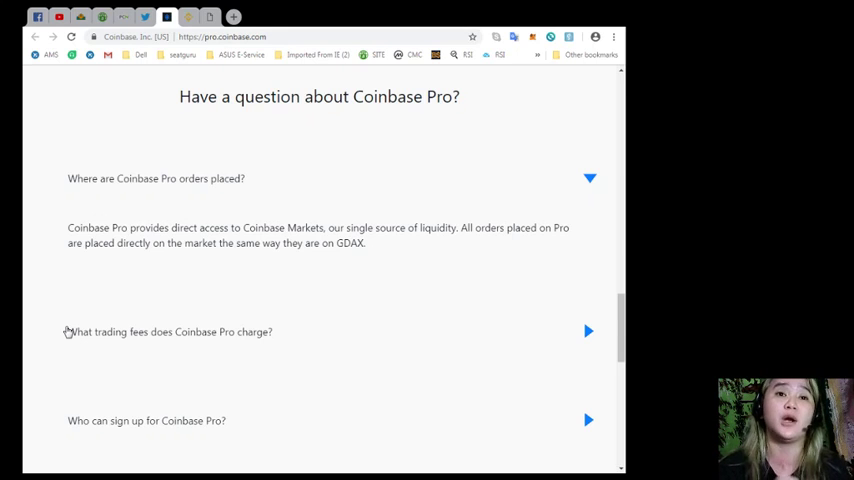
{"action": "mouse_move", "coordinate": [185, 359]}
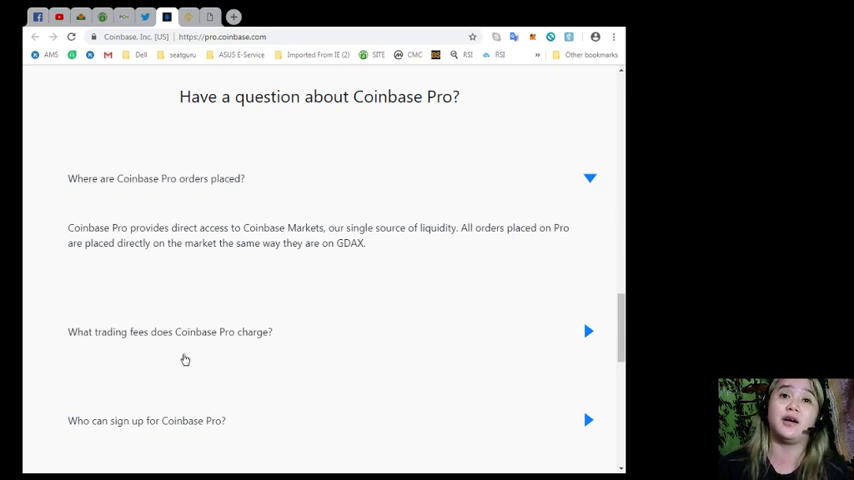
{"action": "scroll", "scroll_direction": "down", "scroll_amount": 3}
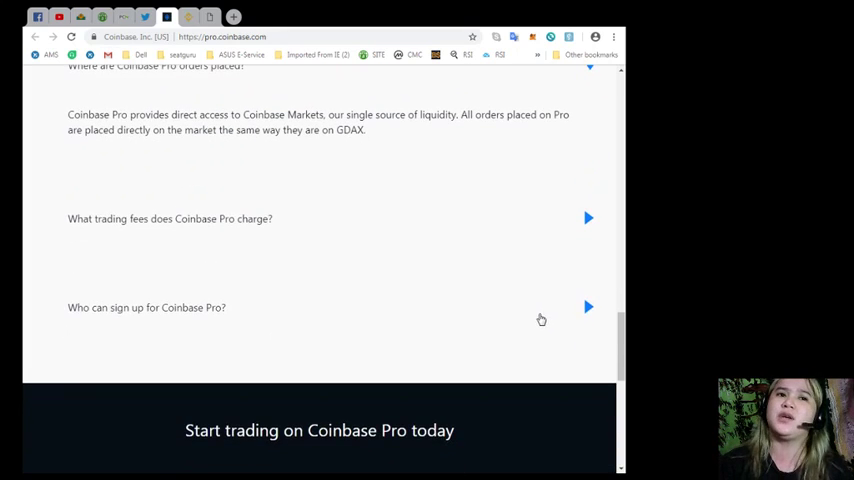
{"action": "left_click", "coordinate": [588, 218]}
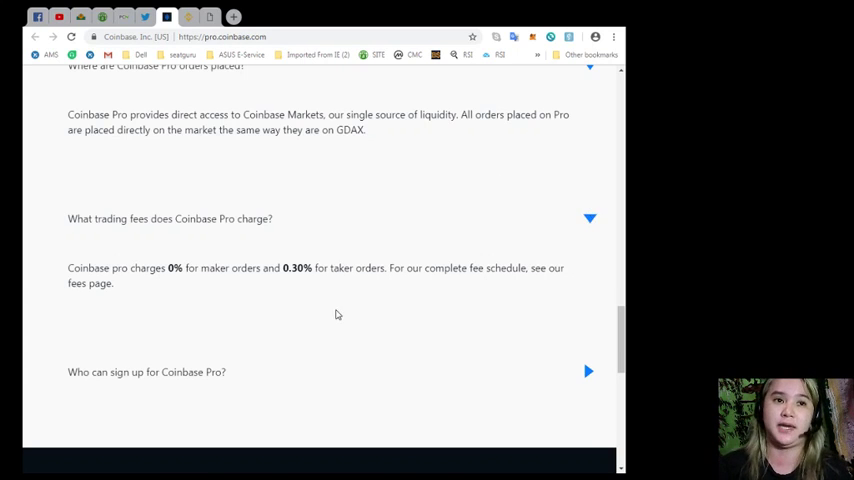
{"action": "scroll", "scroll_direction": "down", "scroll_amount": 3}
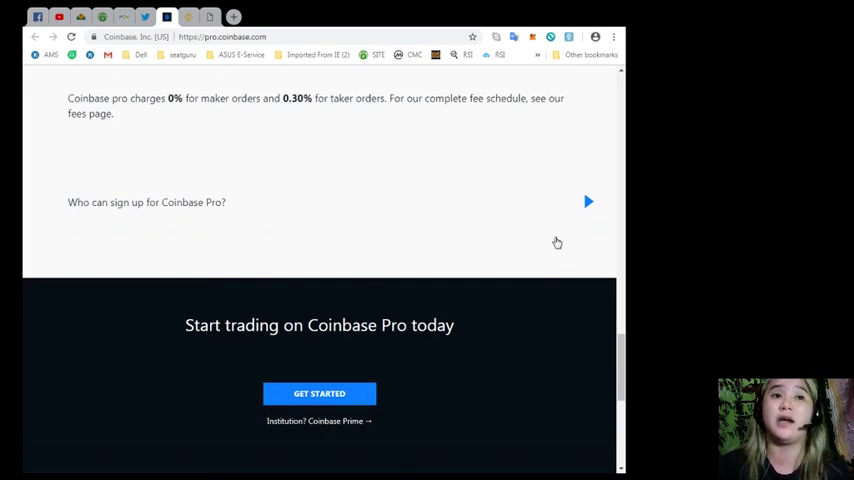
{"action": "left_click", "coordinate": [588, 202]}
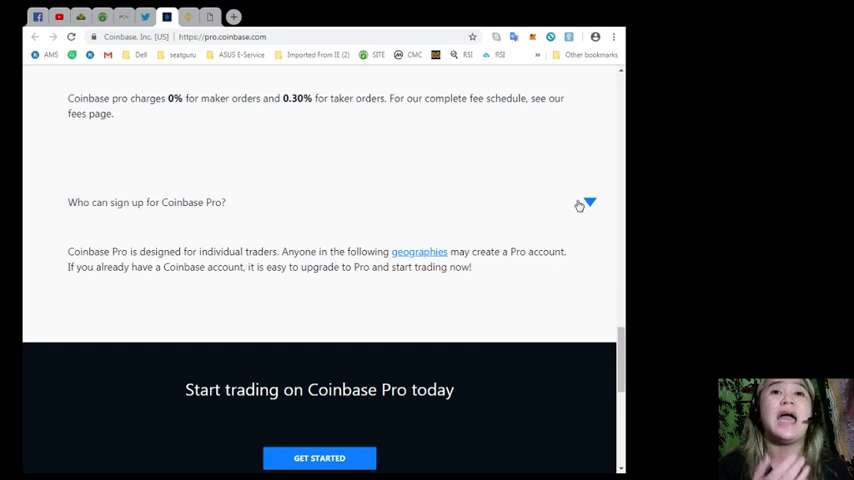
- Scroll through Coinbase Pro's Get Started section and footer to the bottom of the page
{"action": "scroll", "scroll_direction": "down", "scroll_amount": 3}
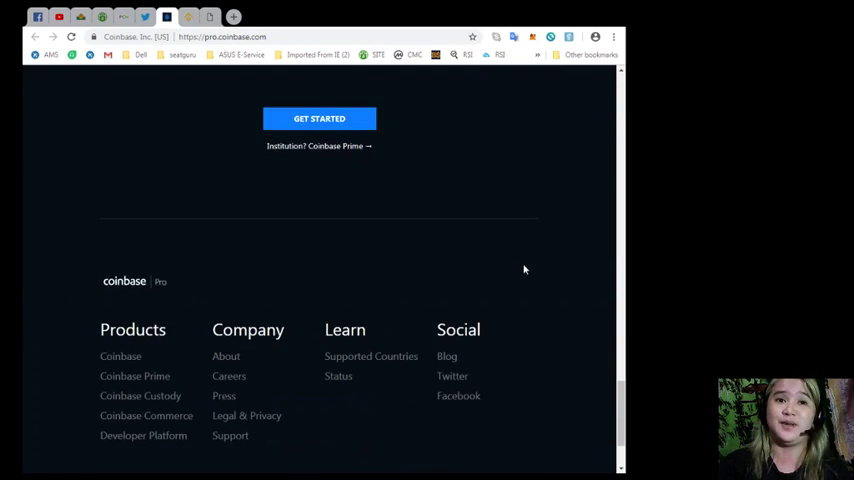
{"action": "scroll", "scroll_direction": "up", "scroll_amount": 3}
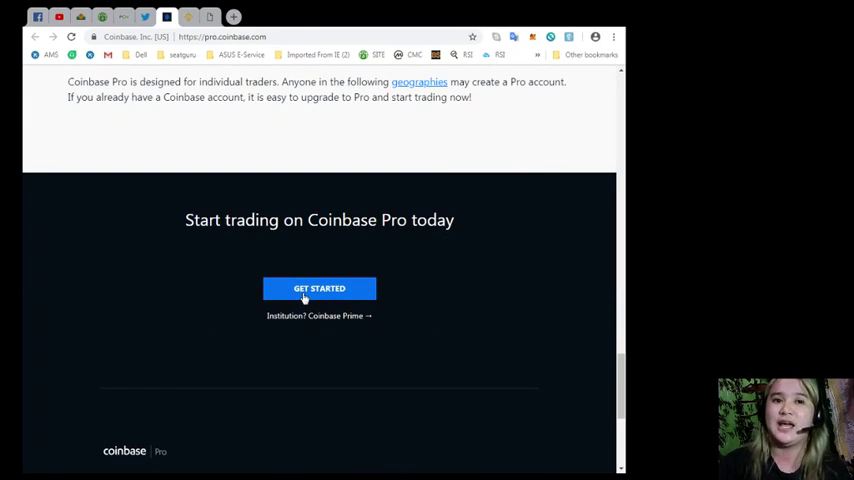
{"action": "scroll", "scroll_direction": "down", "scroll_amount": 3}
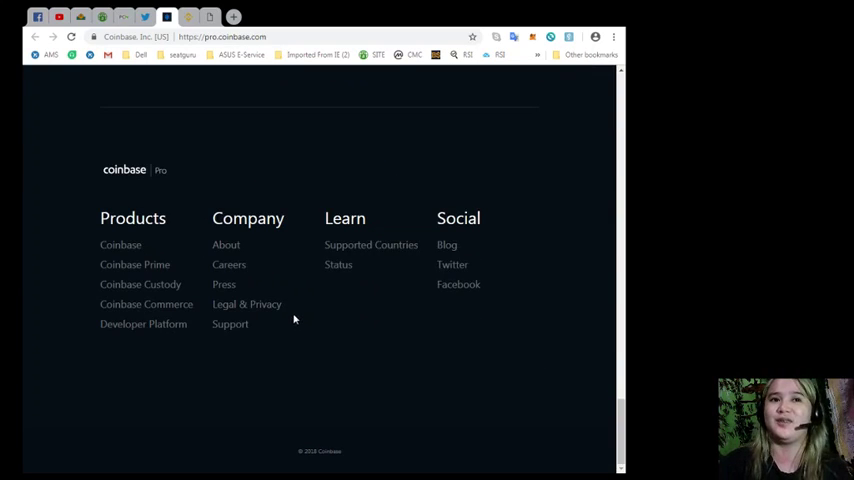
{"action": "scroll", "scroll_direction": "up", "scroll_amount": 3}
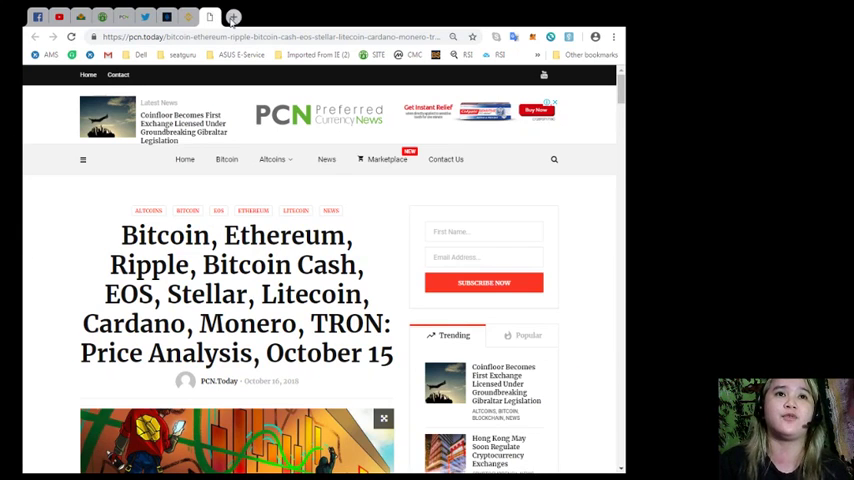
- In a new tab, go to cryptogames.events for the October 17–18 Minsk conference
{"action": "left_click", "coordinate": [233, 18]}
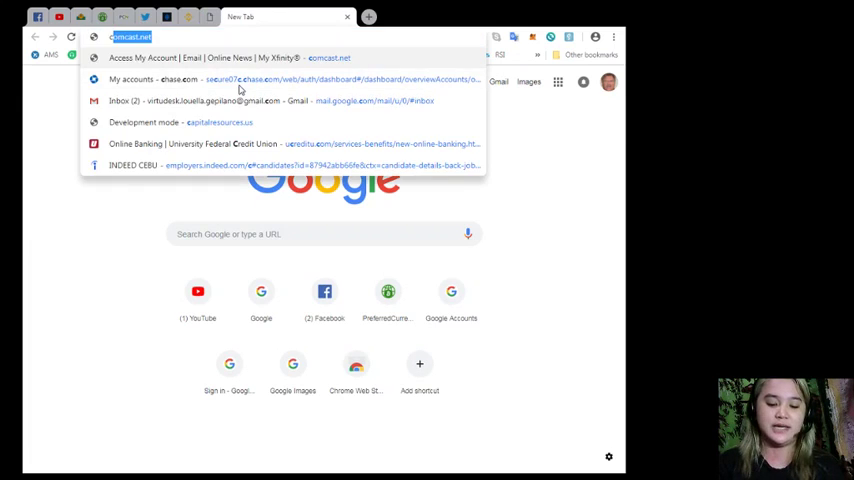
{"action": "type", "text": "cryptogames"}
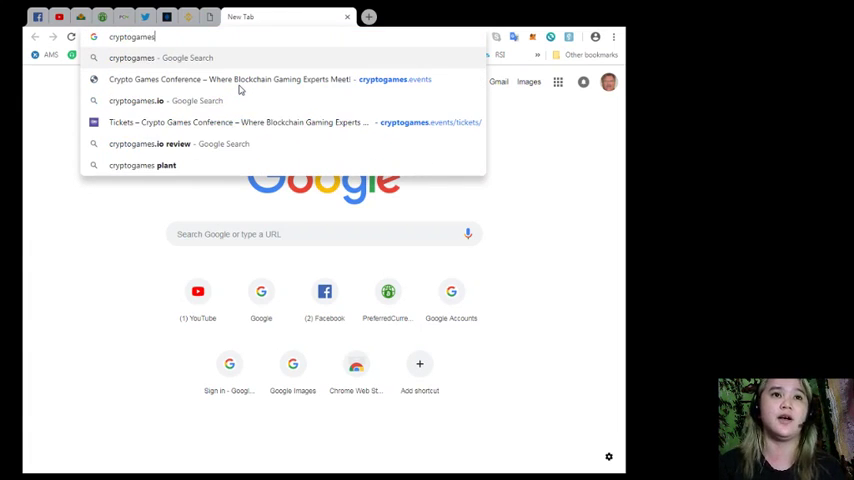
{"action": "left_click", "coordinate": [240, 79]}
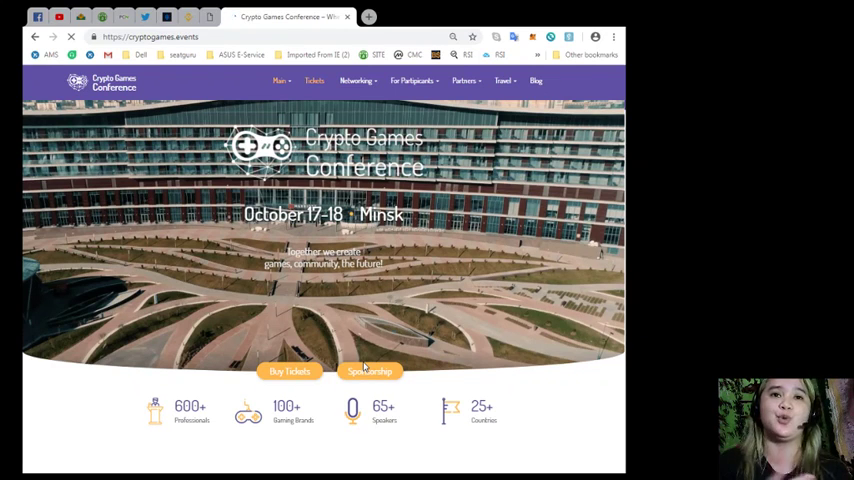
{"action": "scroll", "scroll_direction": "down", "scroll_amount": 3}
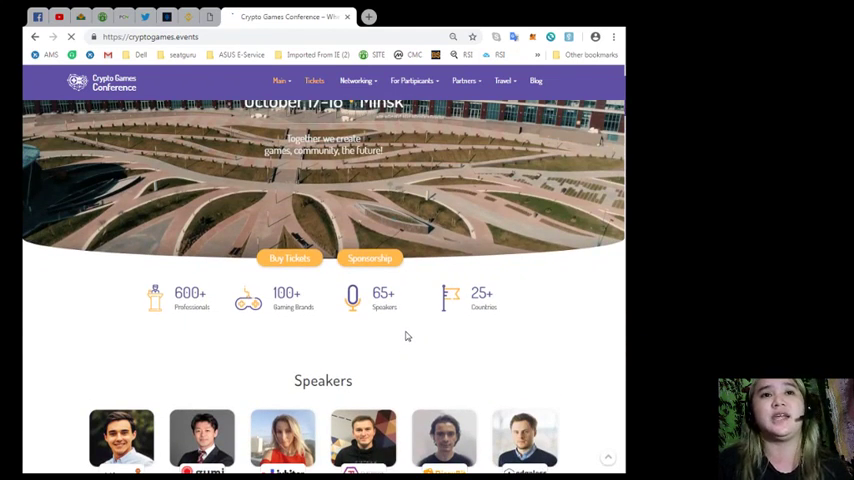
{"action": "scroll", "scroll_direction": "down", "scroll_amount": 3}
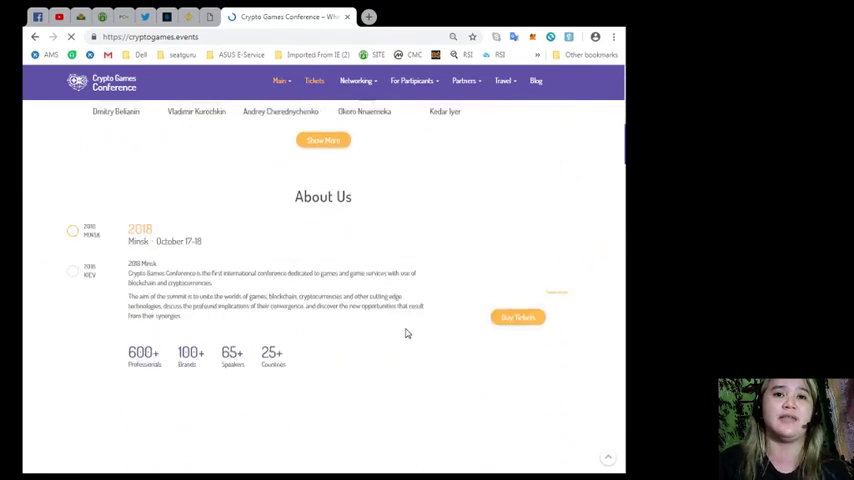
{"action": "scroll", "scroll_direction": "down", "scroll_amount": 3}
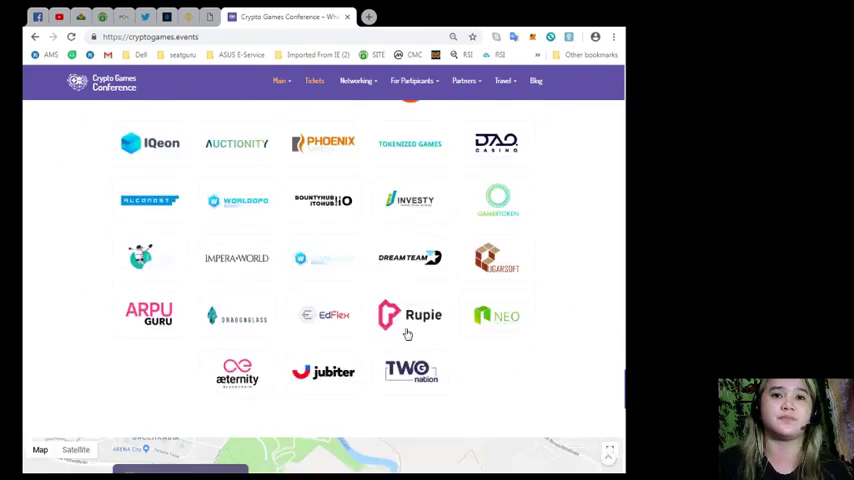
{"action": "scroll", "scroll_direction": "down", "scroll_amount": 3}
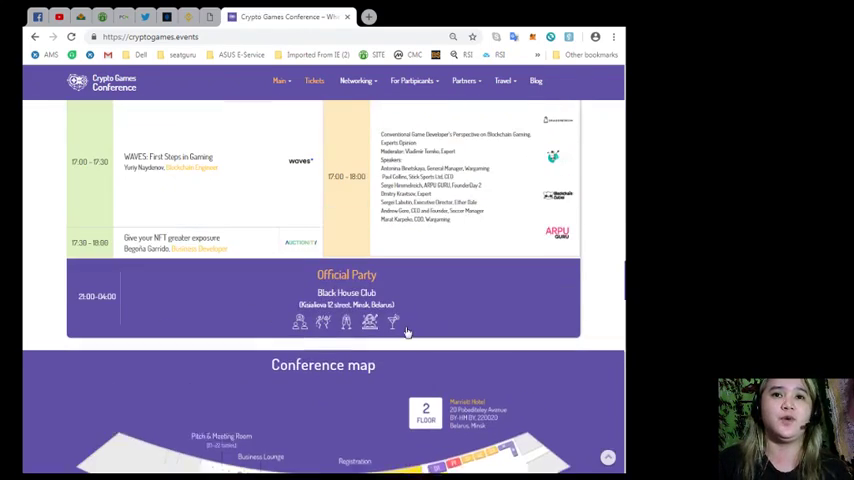
{"action": "scroll", "scroll_direction": "up", "scroll_amount": 3}
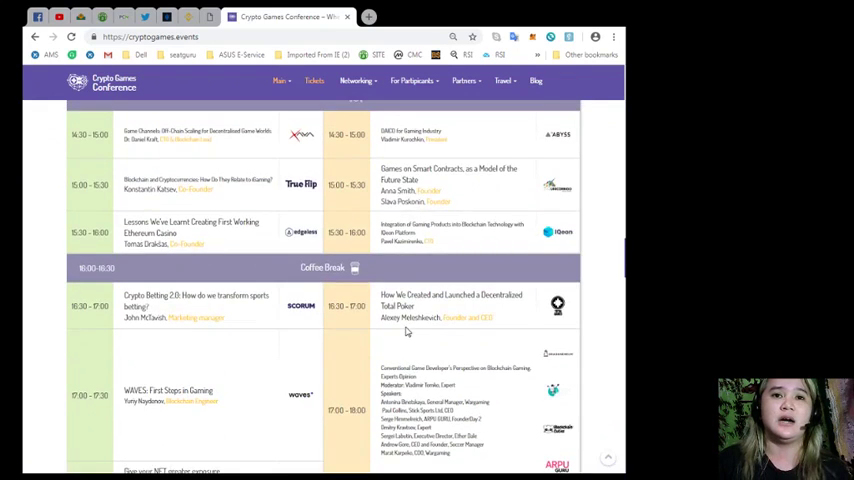
{"action": "scroll", "scroll_direction": "down", "scroll_amount": 3}
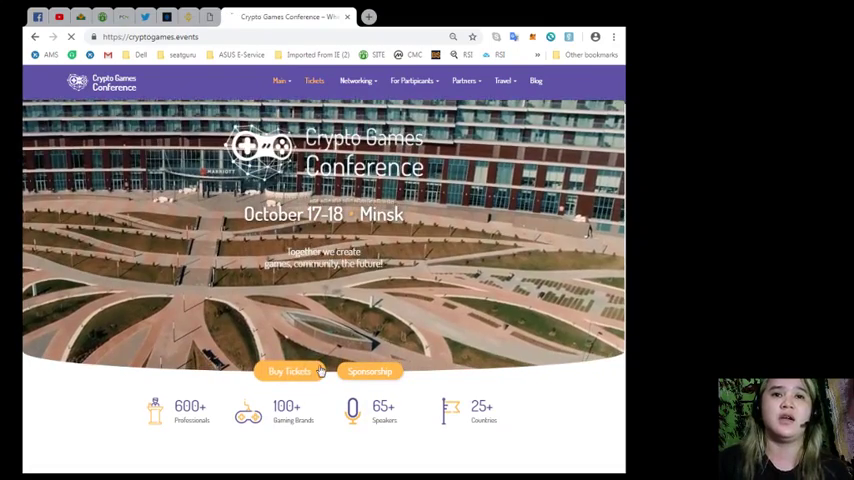
- Go to the Tickets page showing Business €250, Standard €150 and Indie €50 passes
{"action": "left_click", "coordinate": [289, 371]}
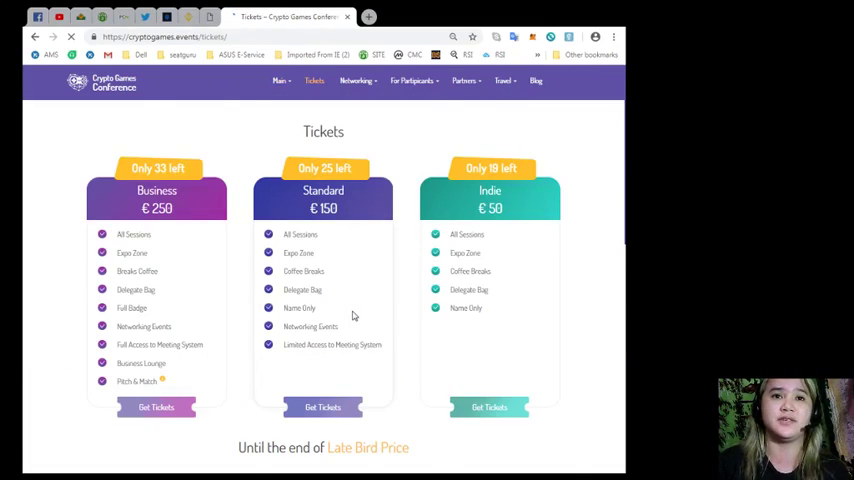
{"action": "scroll", "scroll_direction": "down", "scroll_amount": 3}
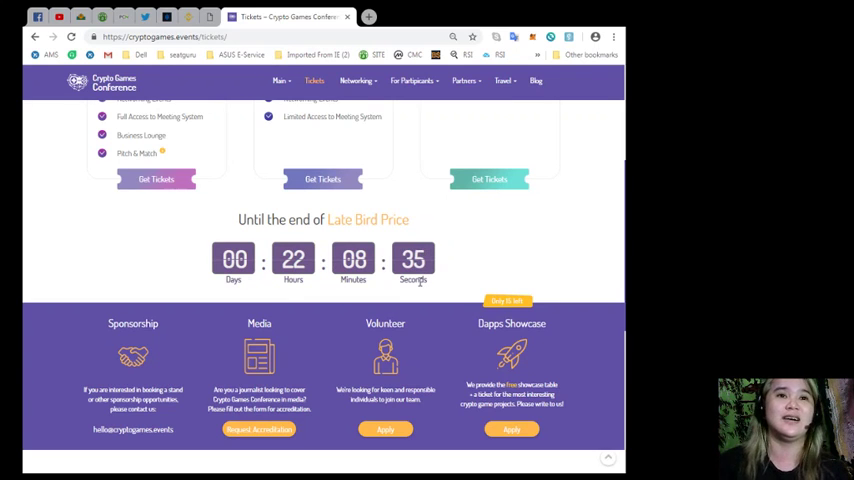
{"action": "scroll", "scroll_direction": "up", "scroll_amount": 3}
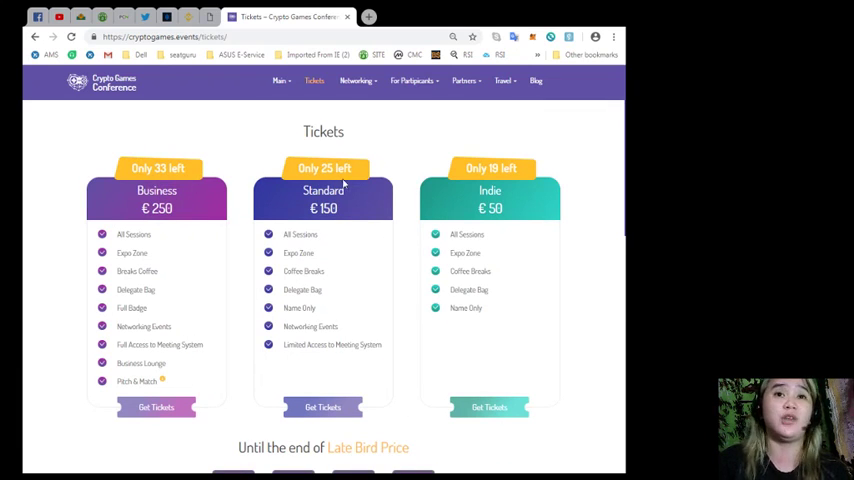
{"action": "mouse_move", "coordinate": [497, 154]}
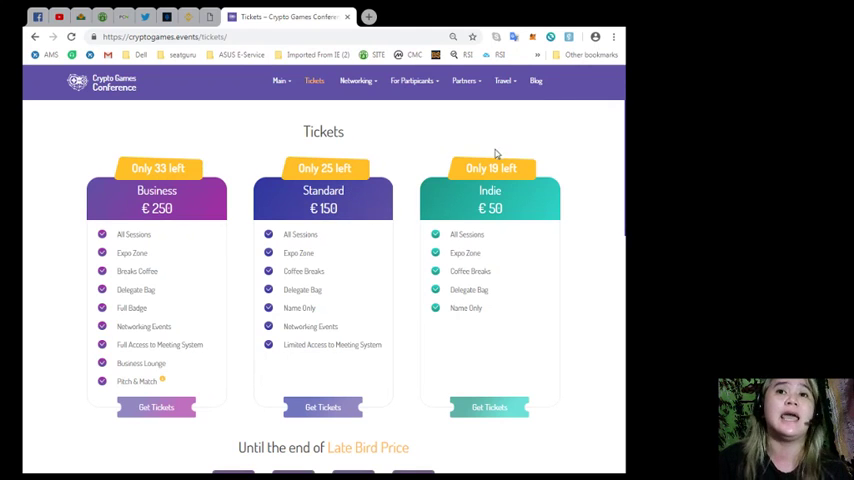
{"action": "mouse_move", "coordinate": [470, 188]}
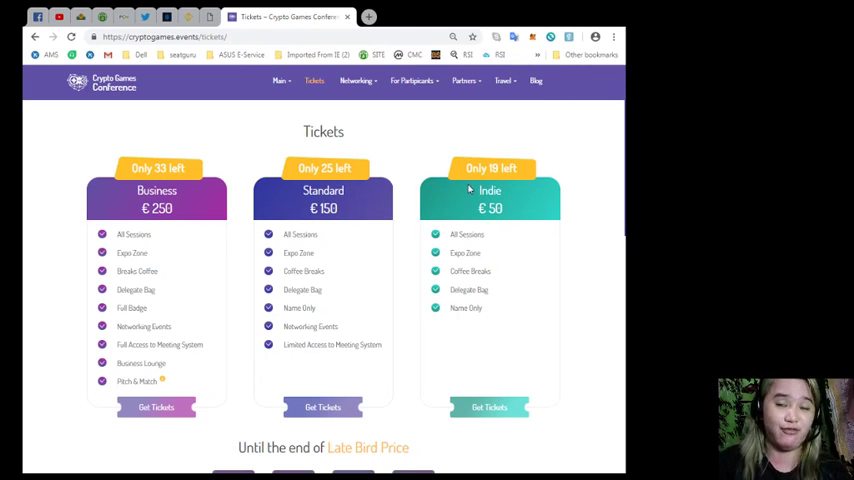